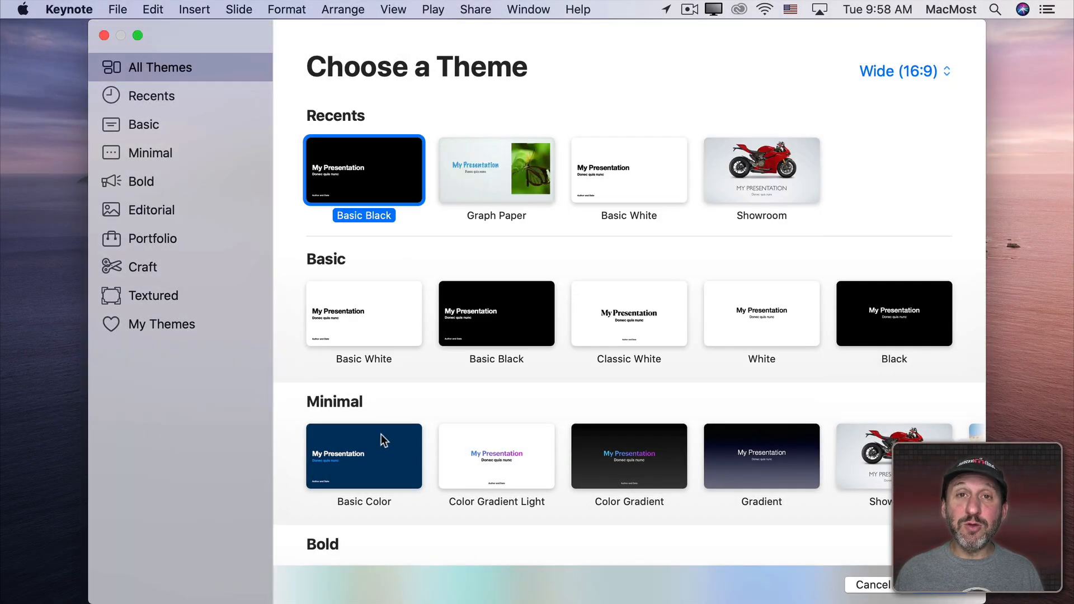
Create a new presentation from the Basic Color theme under Minimal
{"action": "left_click", "coordinate": [364, 457]}
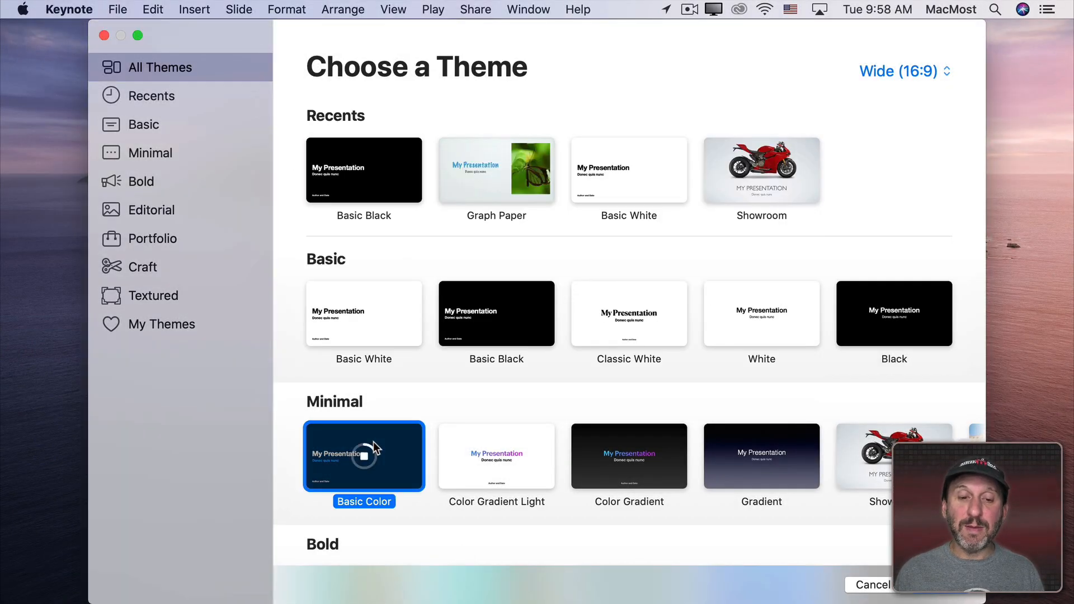
{"action": "double_click", "coordinate": [364, 457]}
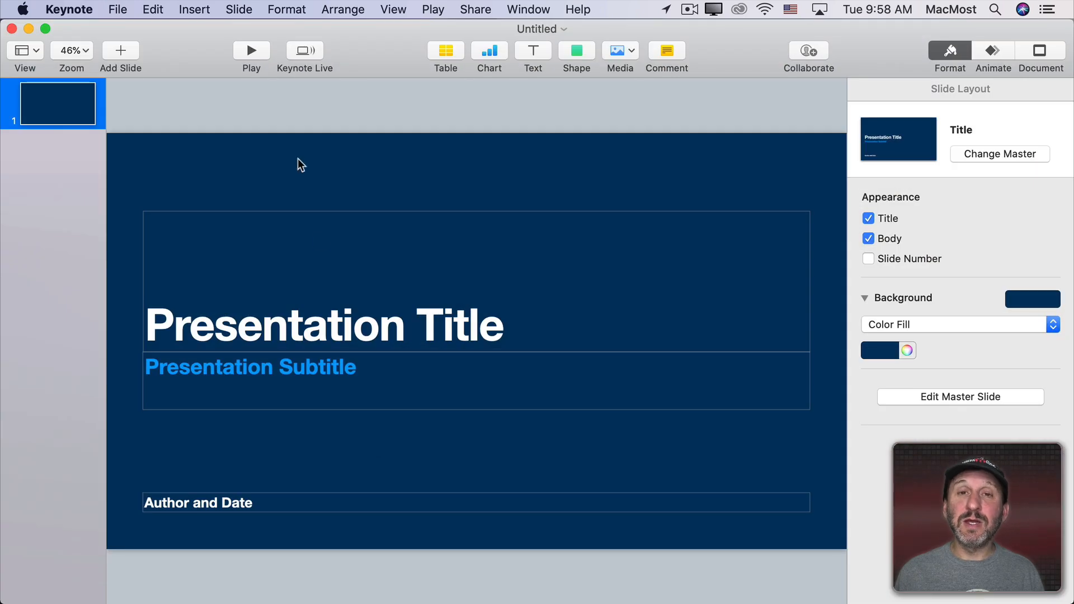
Add a second slide using the Blank layout
{"action": "left_click", "coordinate": [120, 49]}
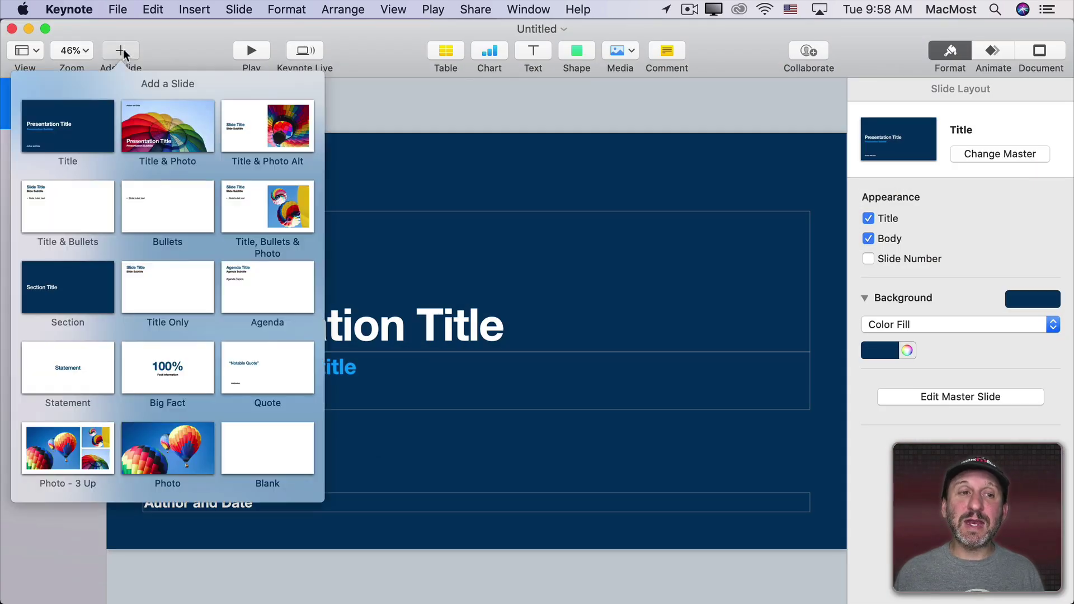
{"action": "left_click", "coordinate": [268, 448]}
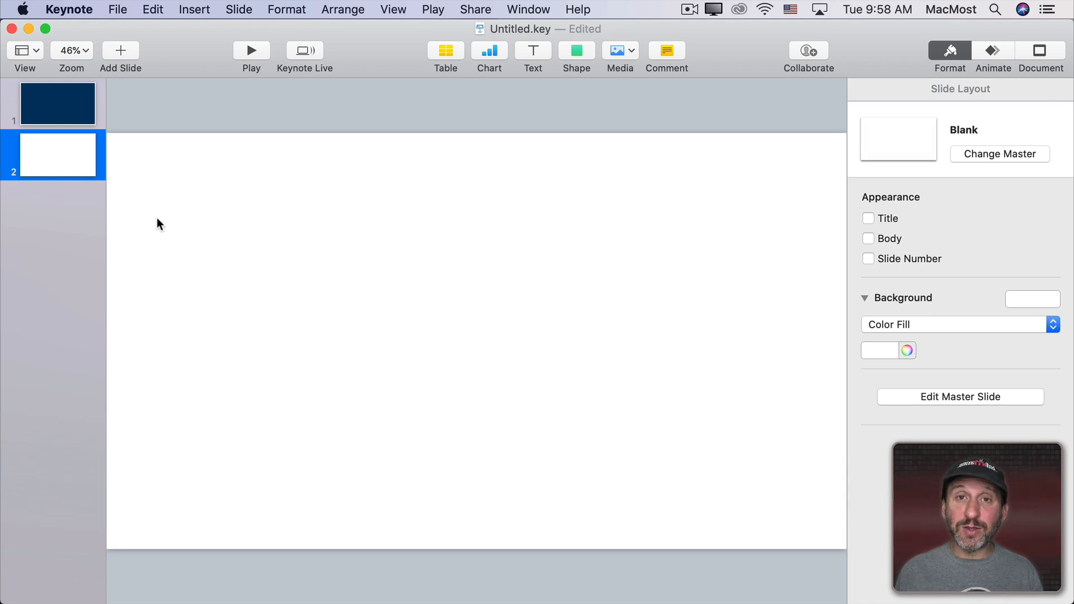
{"action": "mouse_move", "coordinate": [194, 10]}
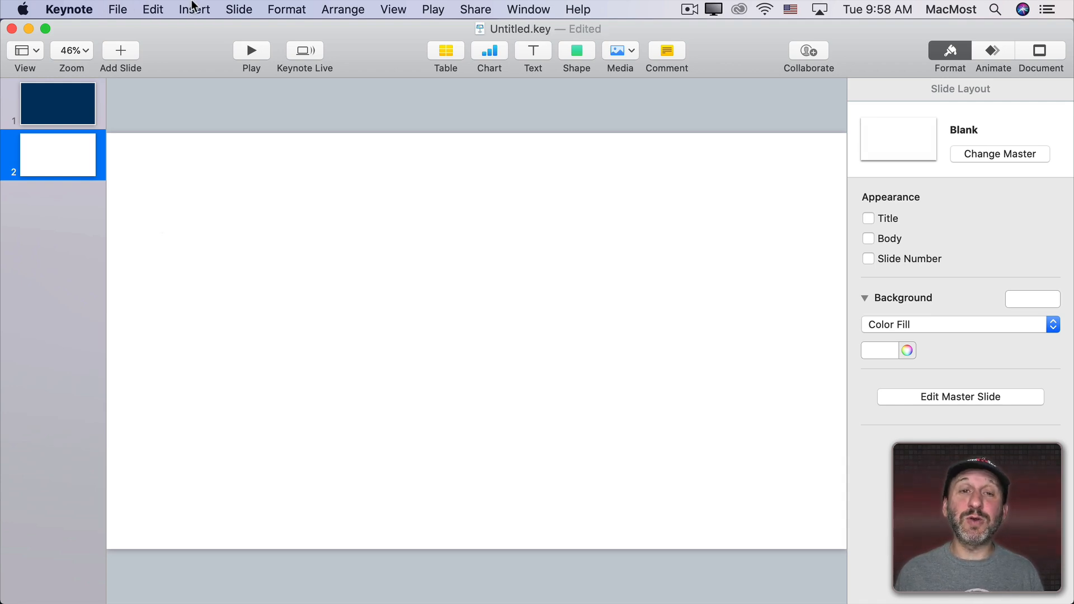
Start inserting a web video and bring up the YouTube video page in Safari
{"action": "left_click", "coordinate": [194, 9]}
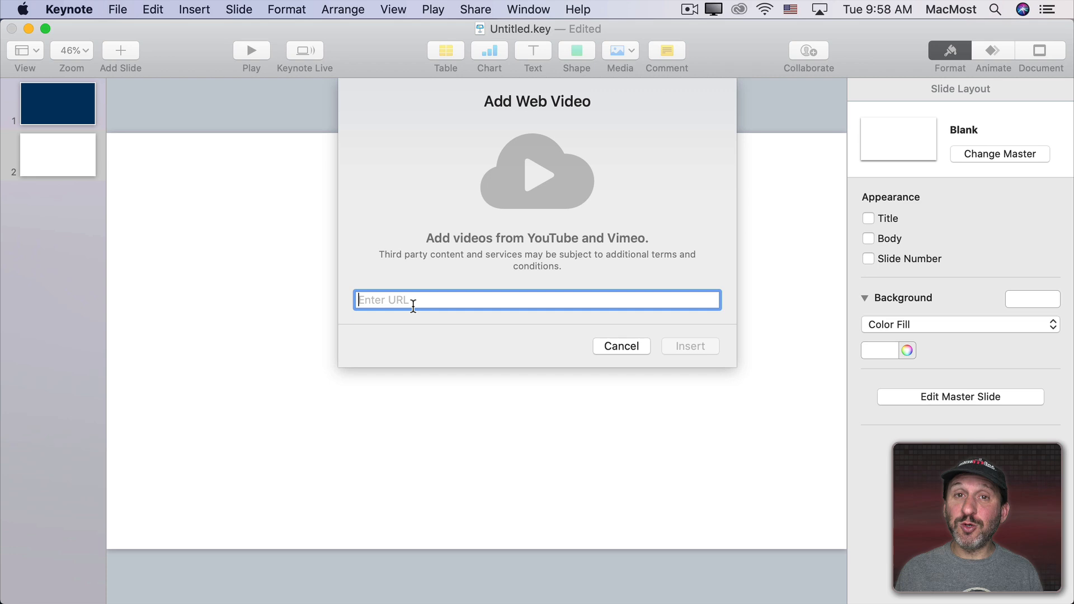
{"action": "left_click", "coordinate": [138, 578]}
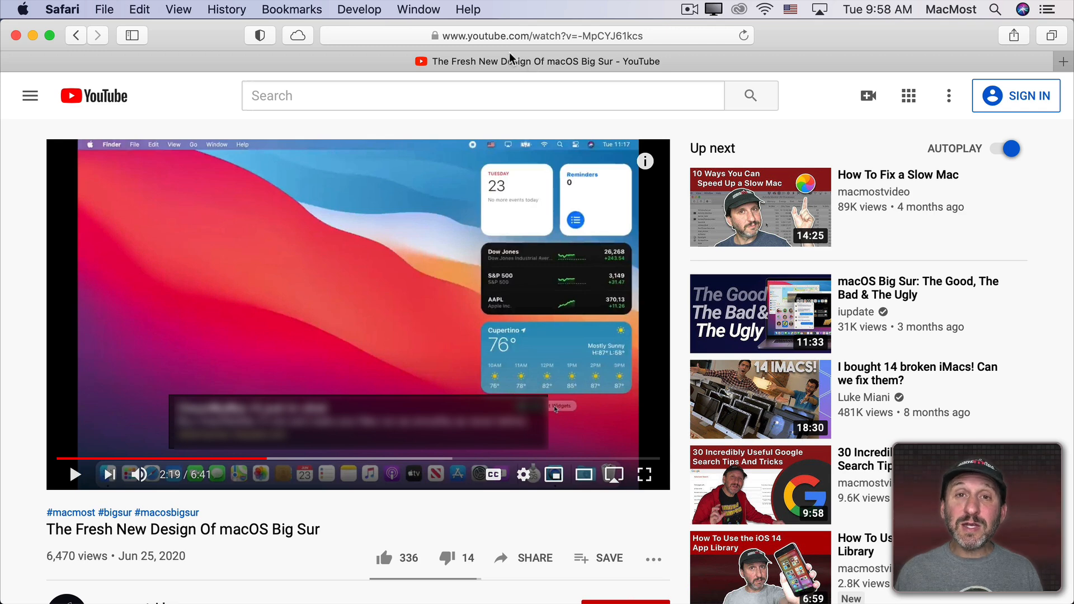
Select the Big Sur video page's URL in Safari's address bar to copy it
{"action": "left_click", "coordinate": [534, 35]}
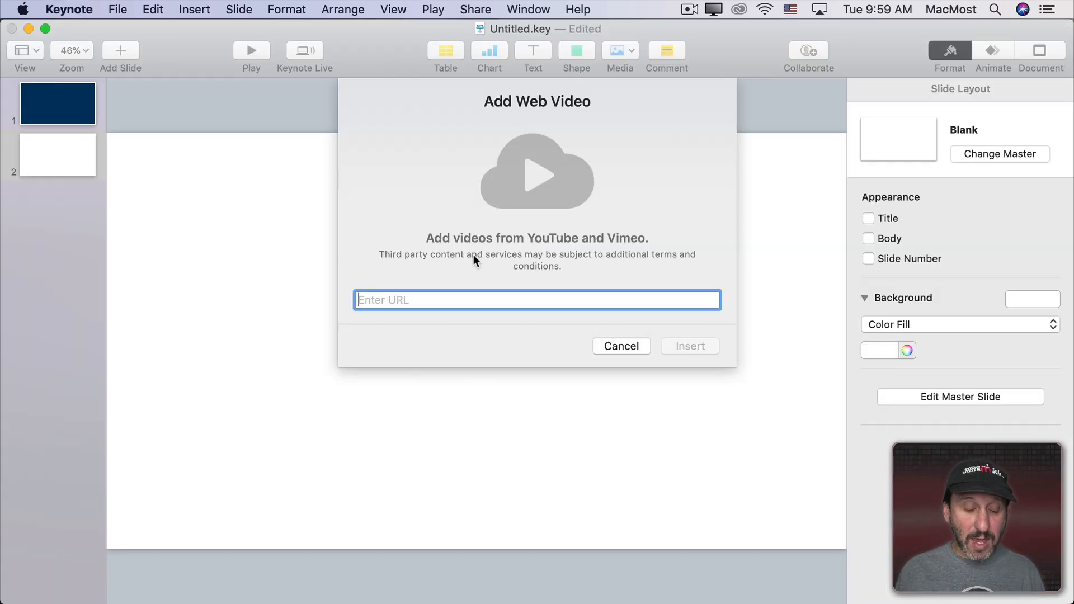
{"action": "type", "text": "https://www.youtube.com/watch?v=-MpCYJ61kcs"}
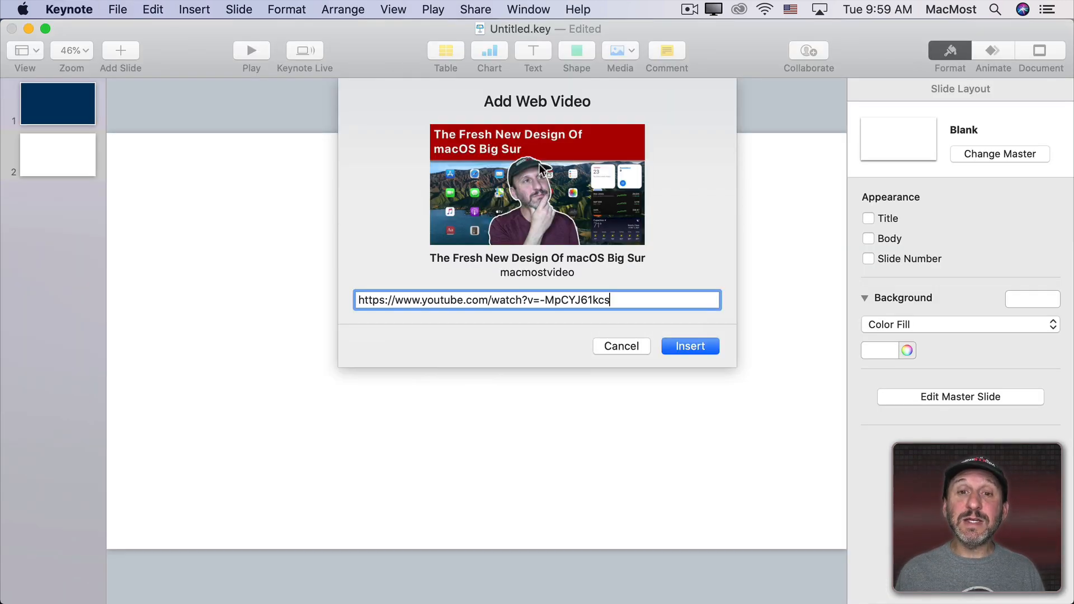
{"action": "mouse_move", "coordinate": [485, 278]}
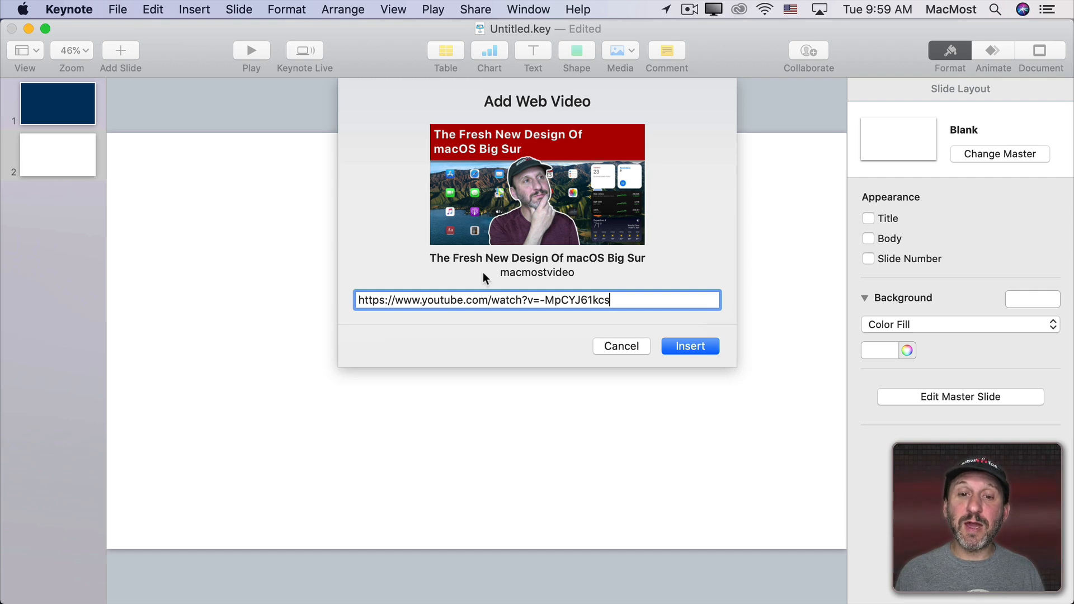
{"action": "mouse_move", "coordinate": [544, 285]}
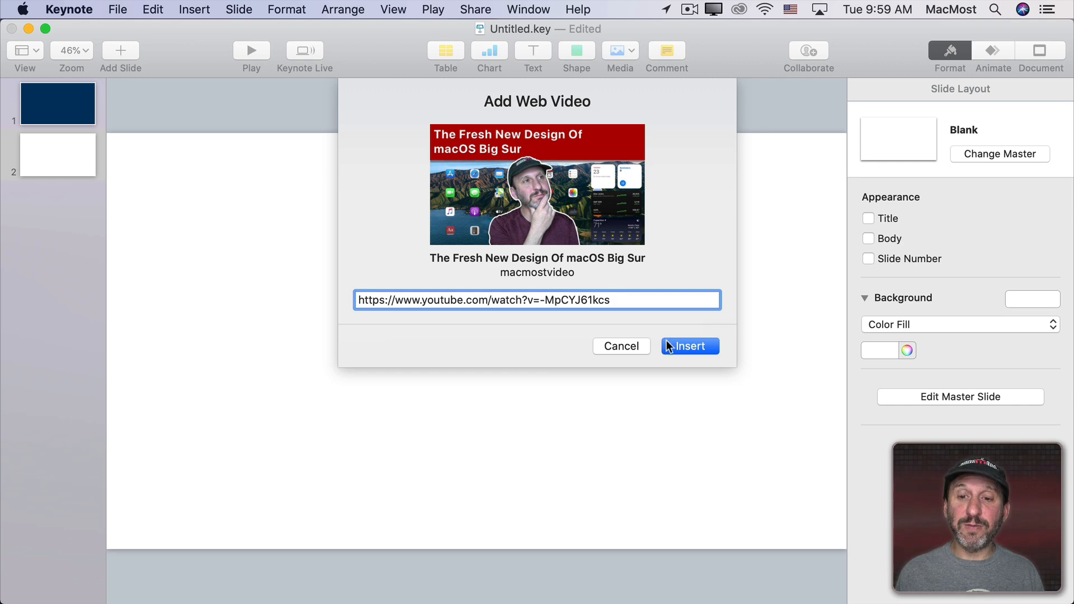
{"action": "left_click", "coordinate": [689, 346]}
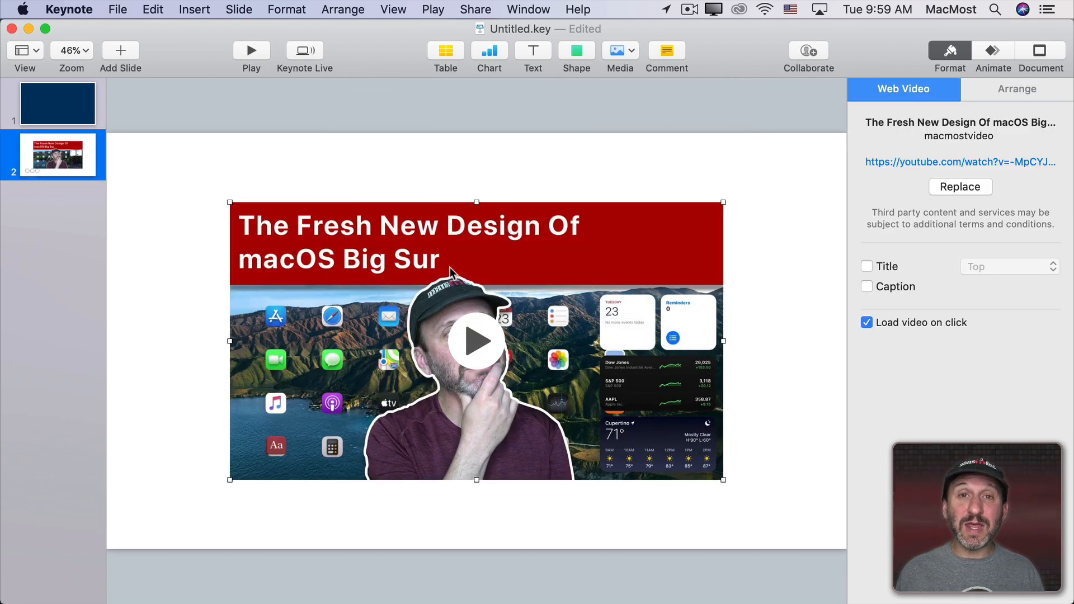
{"action": "mouse_move", "coordinate": [428, 259]}
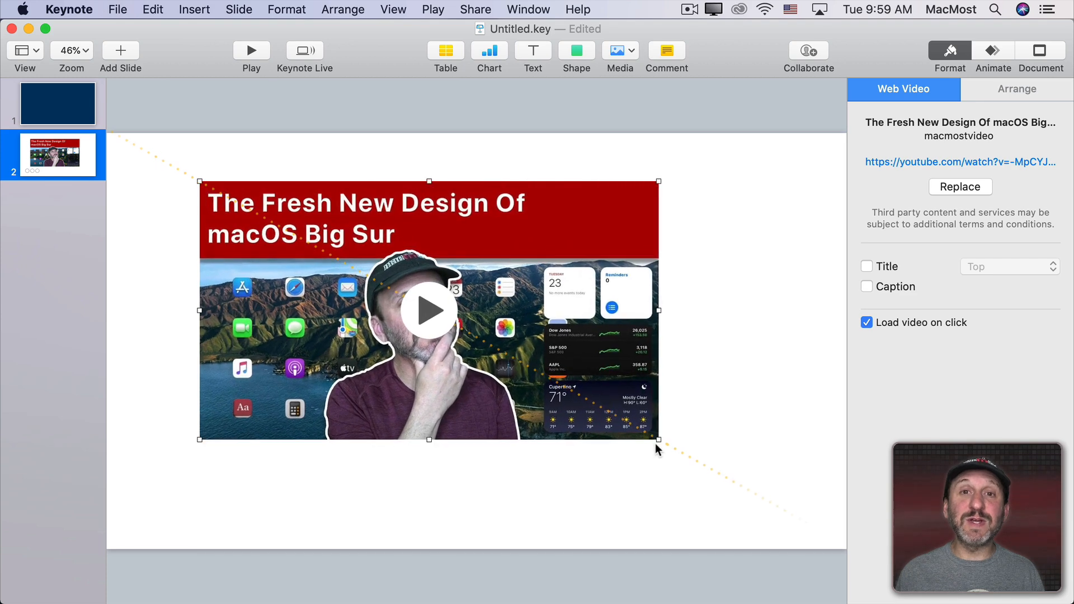
{"action": "mouse_move", "coordinate": [428, 317]}
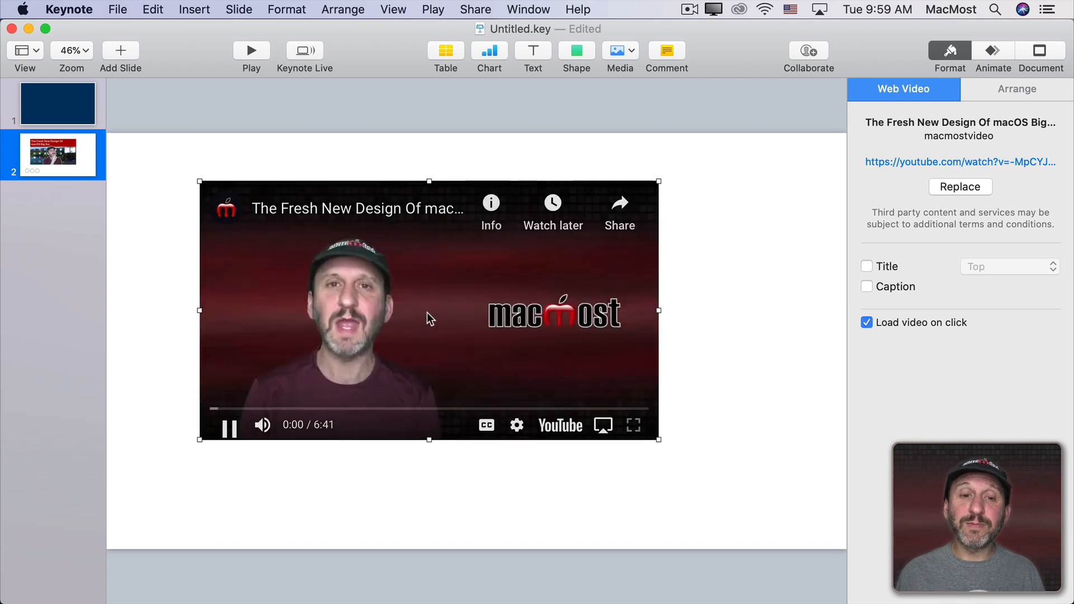
Pause the embedded Big Sur video at 0:01
{"action": "left_click", "coordinate": [229, 425]}
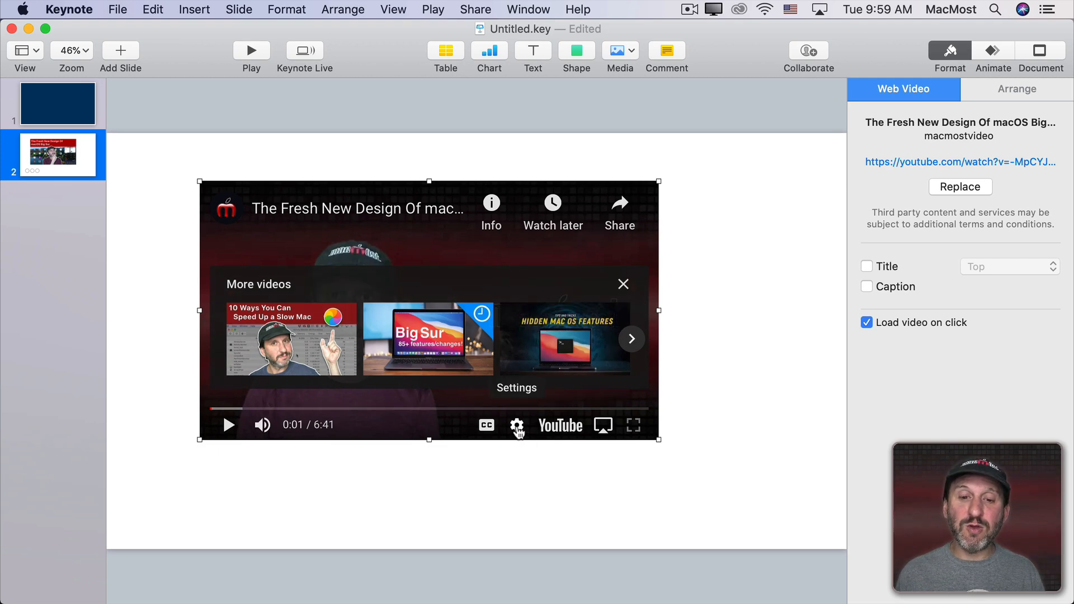
{"action": "mouse_move", "coordinate": [428, 430]}
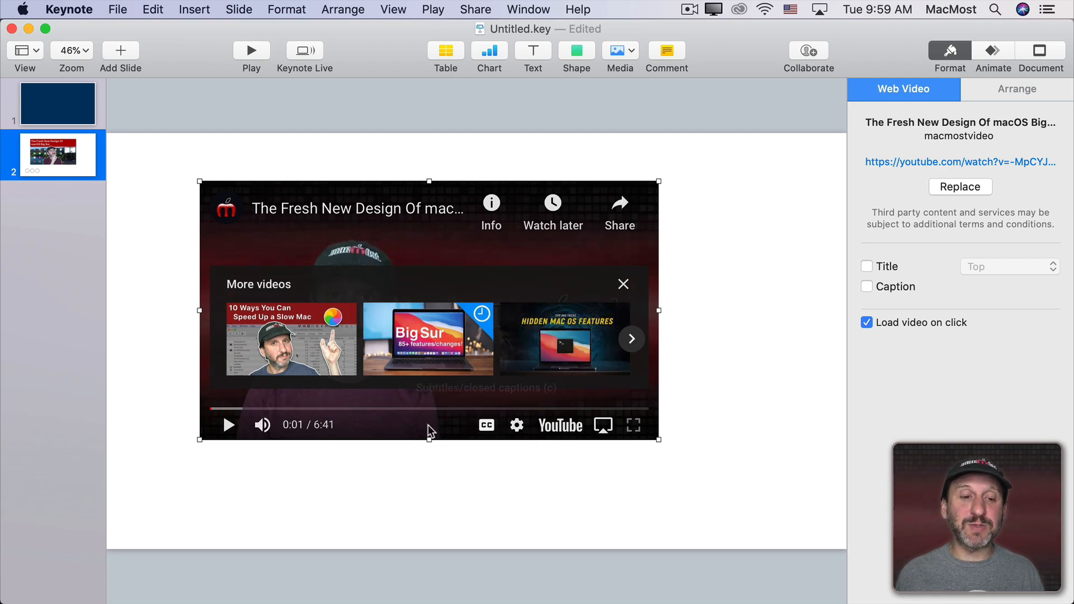
{"action": "mouse_move", "coordinate": [228, 425]}
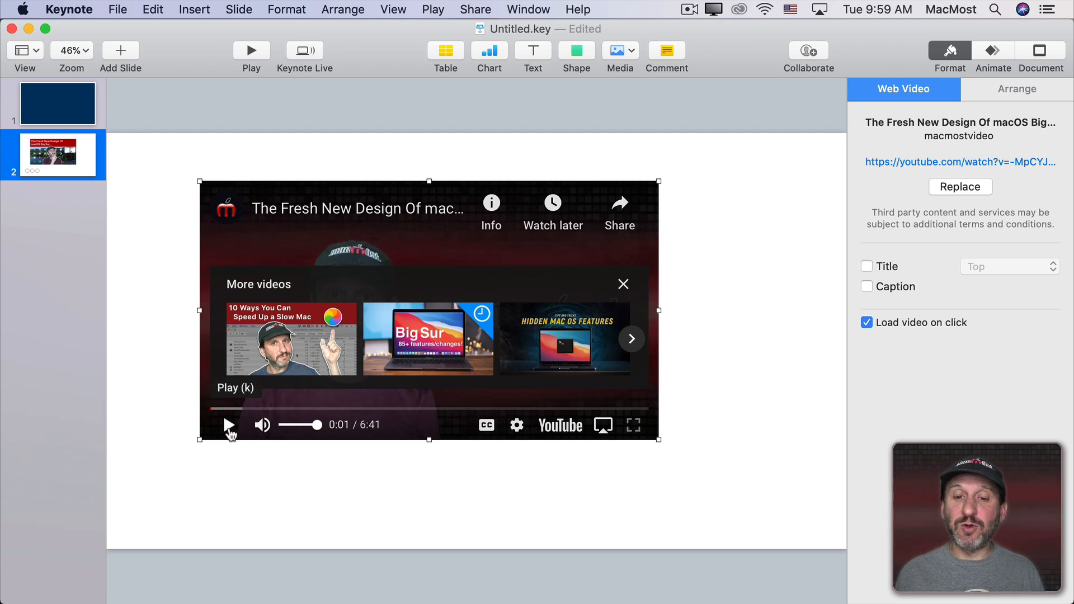
{"action": "mouse_move", "coordinate": [560, 424]}
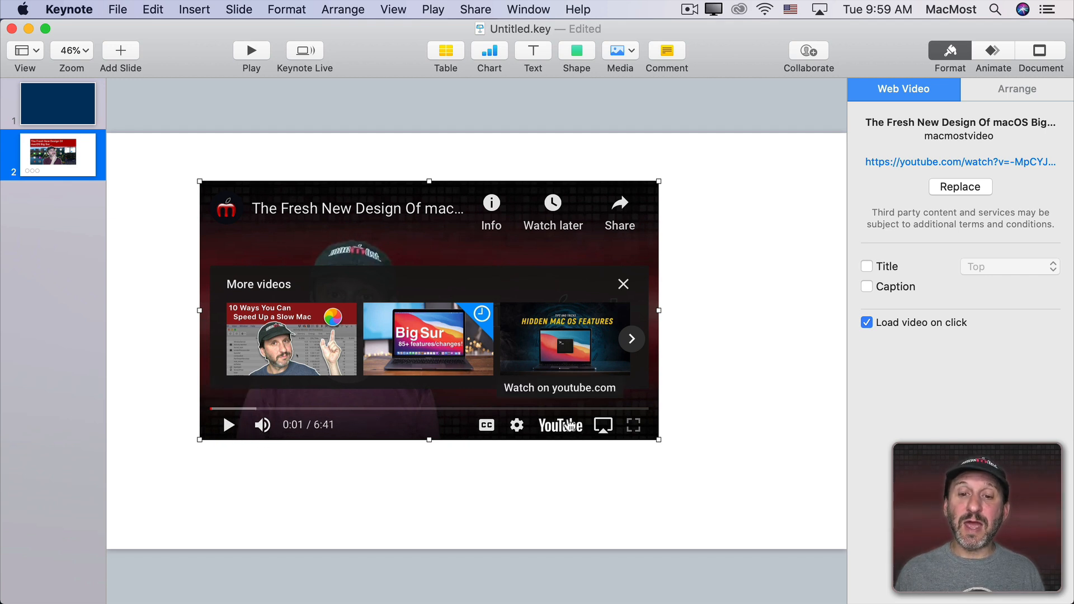
{"action": "mouse_move", "coordinate": [603, 424]}
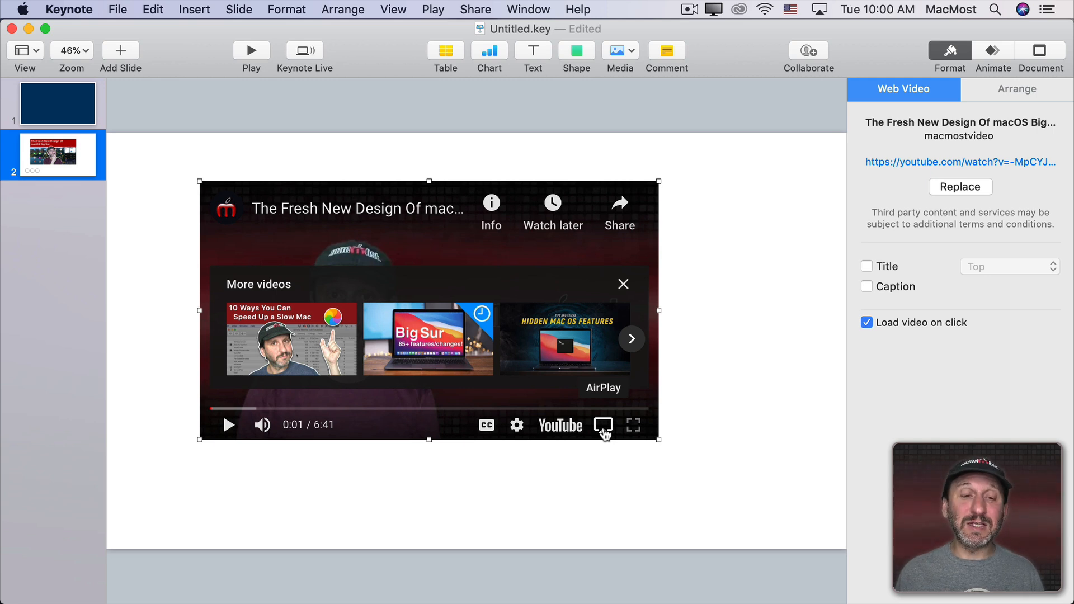
{"action": "mouse_move", "coordinate": [602, 342]}
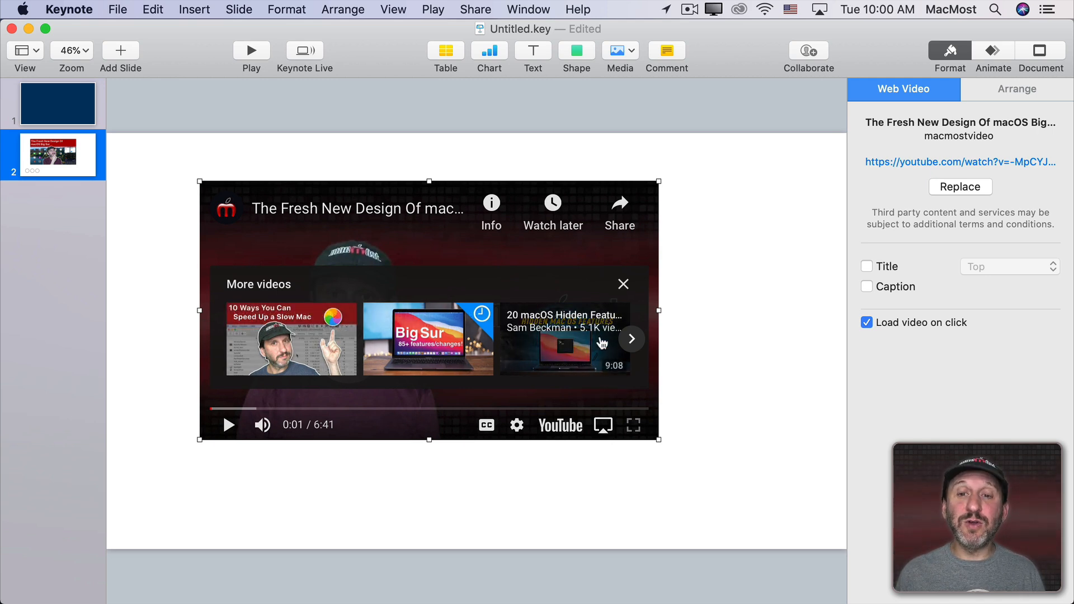
{"action": "mouse_move", "coordinate": [574, 250]}
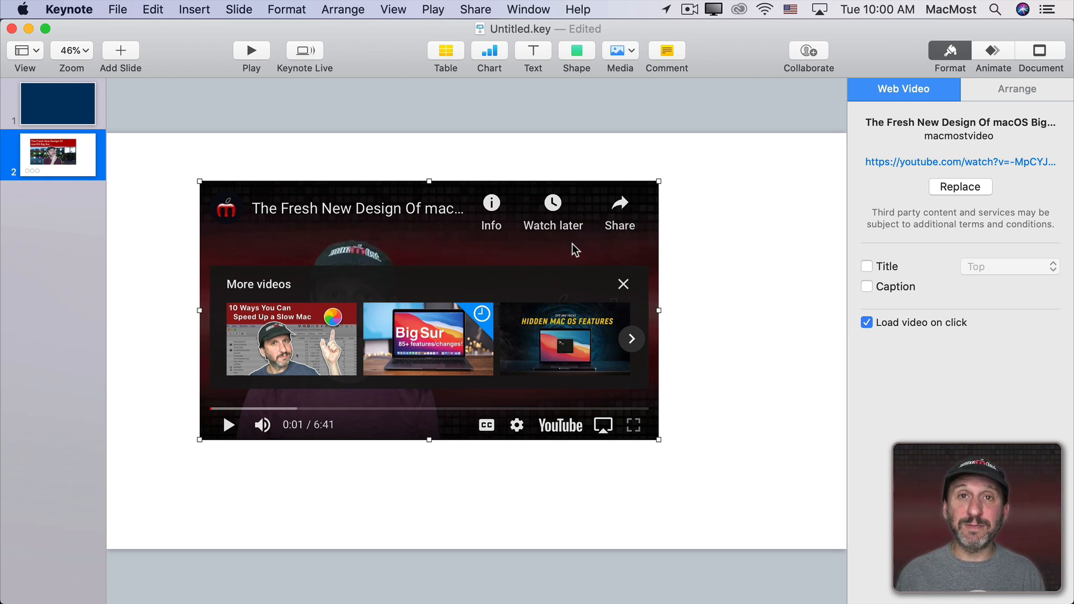
{"action": "mouse_move", "coordinate": [658, 441]}
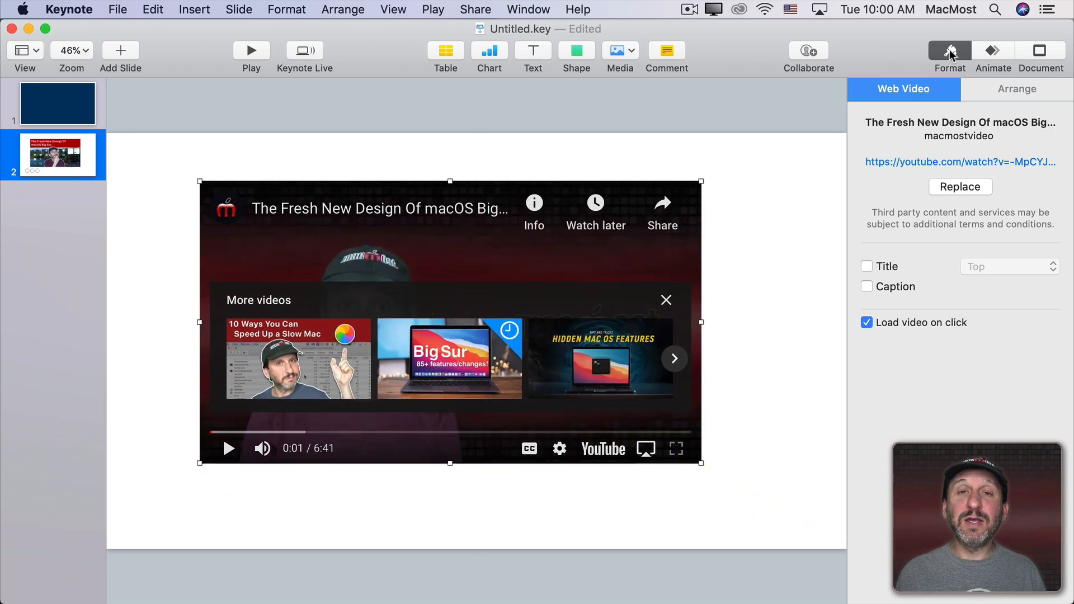
{"action": "mouse_move", "coordinate": [943, 201]}
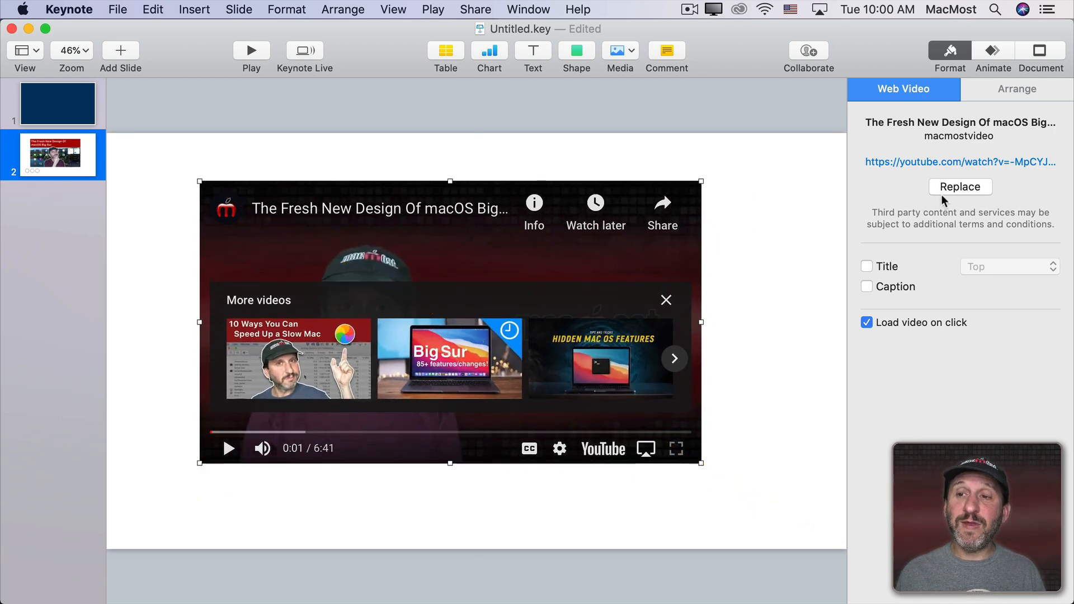
{"action": "mouse_move", "coordinate": [898, 169]}
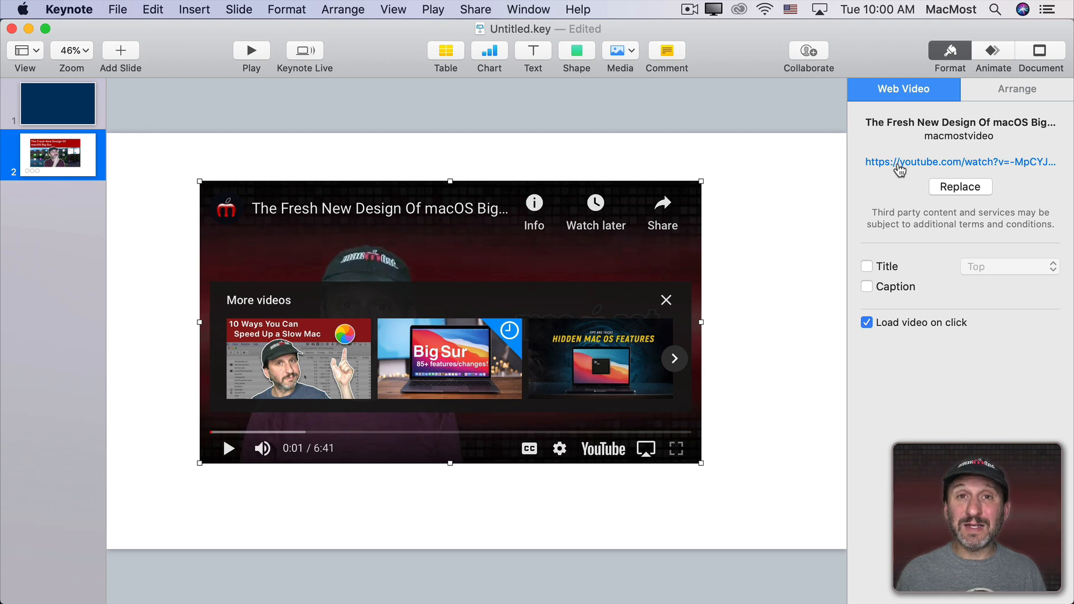
Select the video's URL link in the Web Video format pane
{"action": "left_click", "coordinate": [960, 161]}
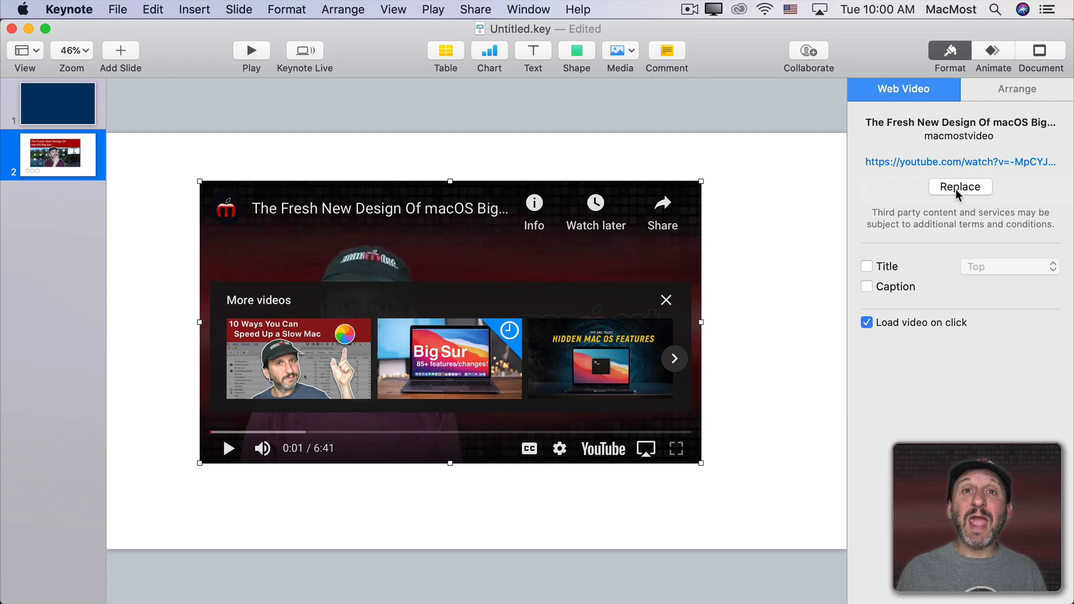
Dismiss the video replacement option and turn on the web video's title
{"action": "left_click", "coordinate": [960, 186]}
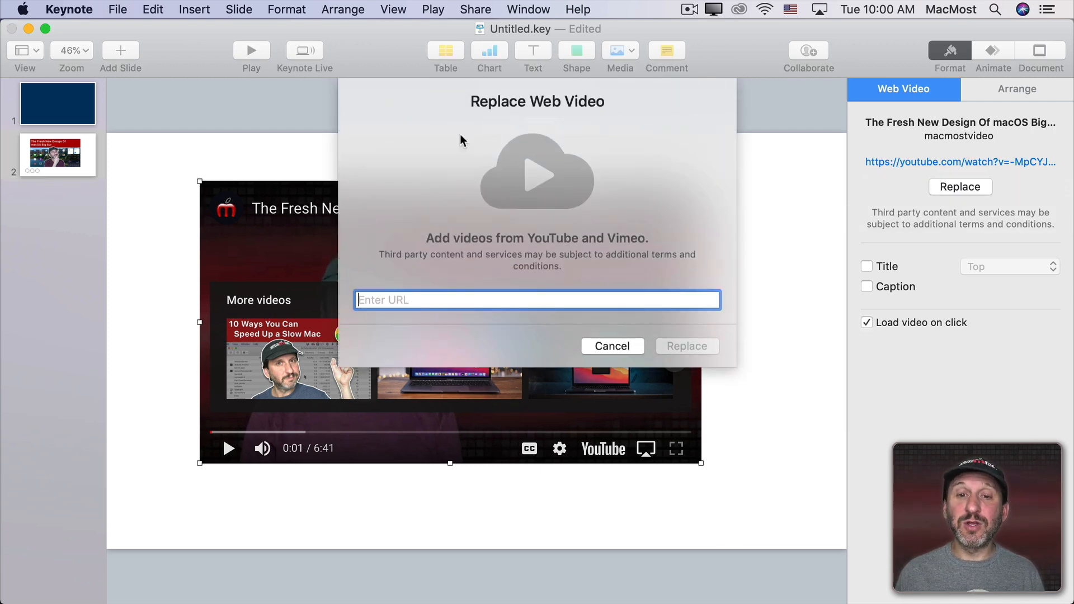
{"action": "left_click", "coordinate": [612, 346]}
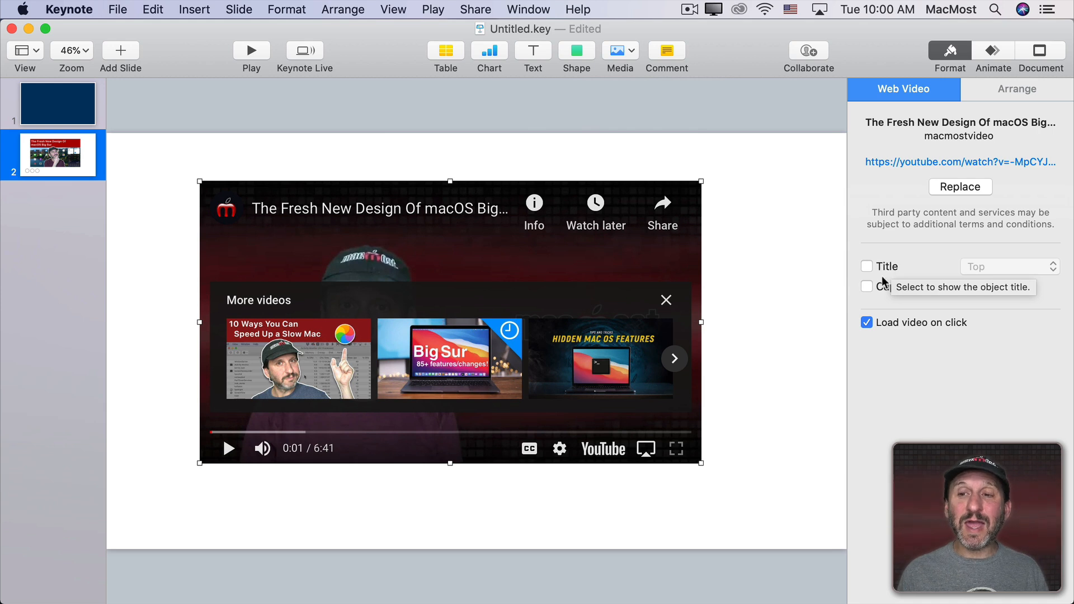
{"action": "left_click", "coordinate": [867, 266]}
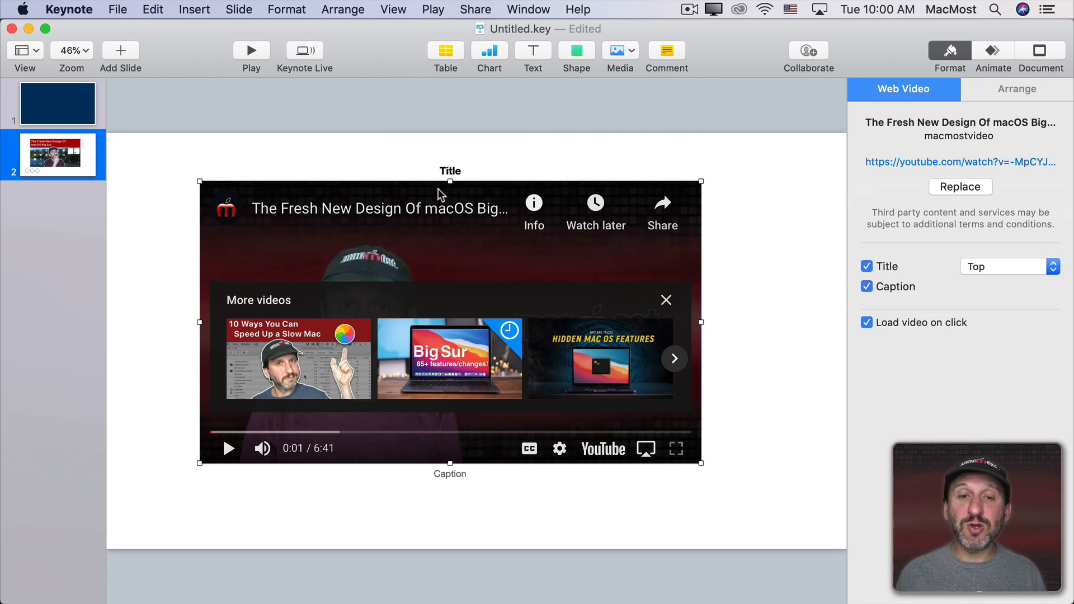
Select the title and caption text and set the title position to Bottom
{"action": "left_click", "coordinate": [450, 170]}
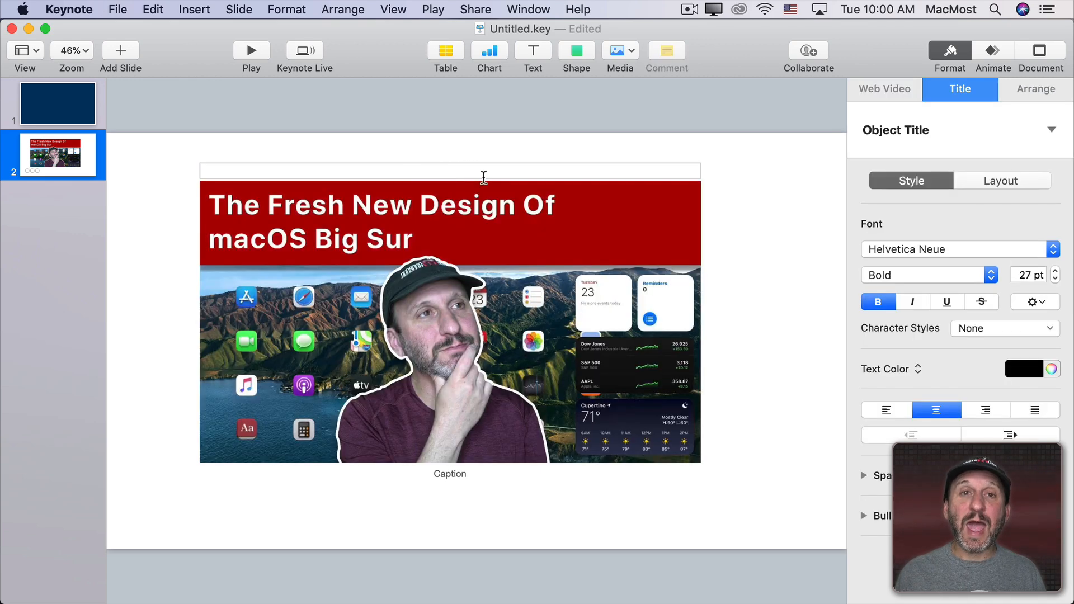
{"action": "left_click", "coordinate": [449, 473]}
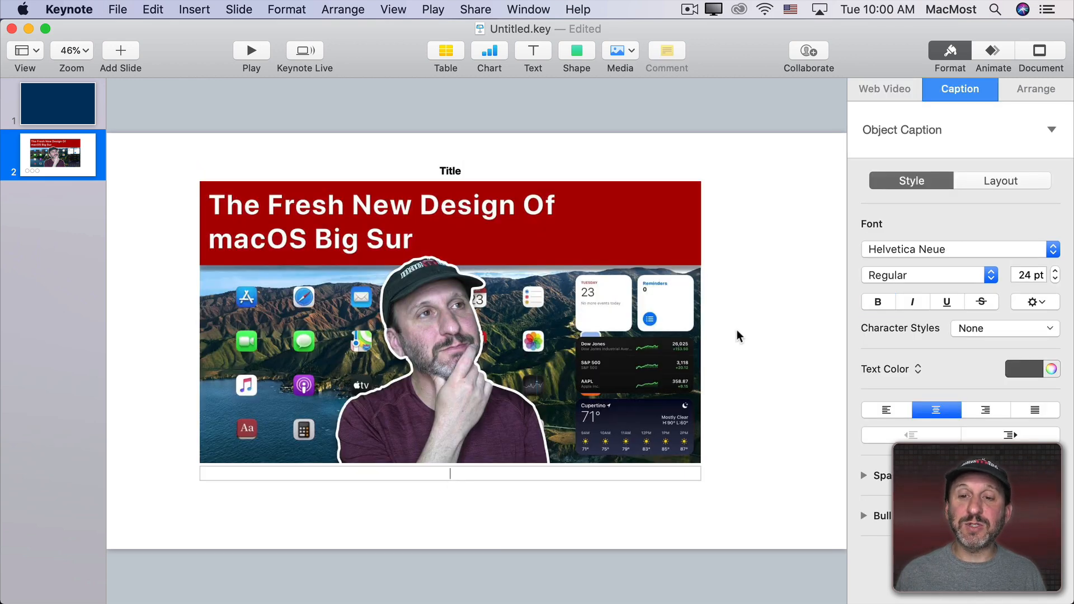
{"action": "left_click", "coordinate": [884, 89]}
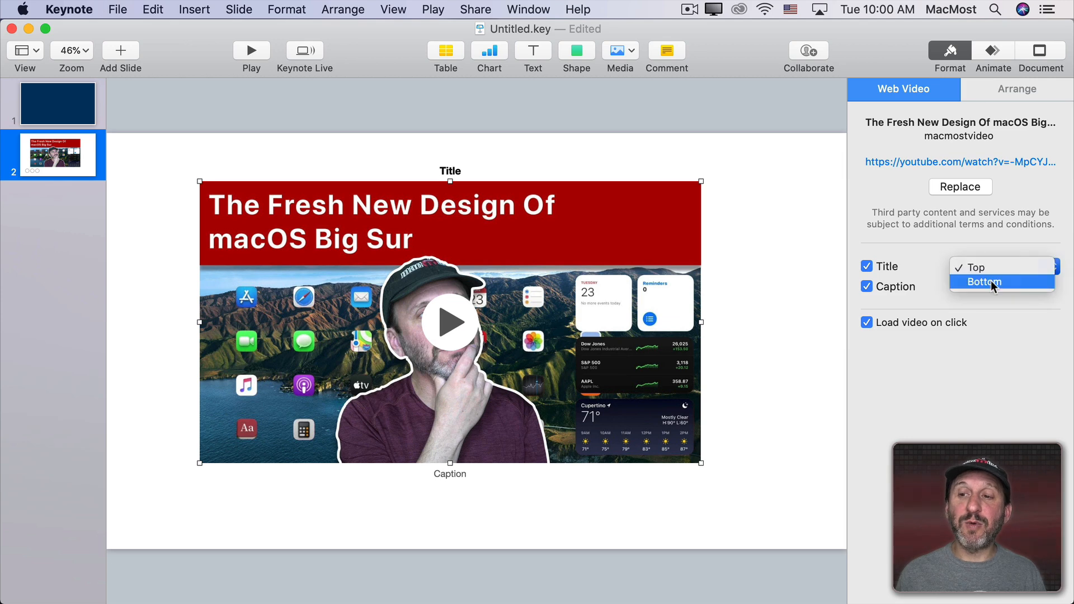
{"action": "left_click", "coordinate": [985, 281]}
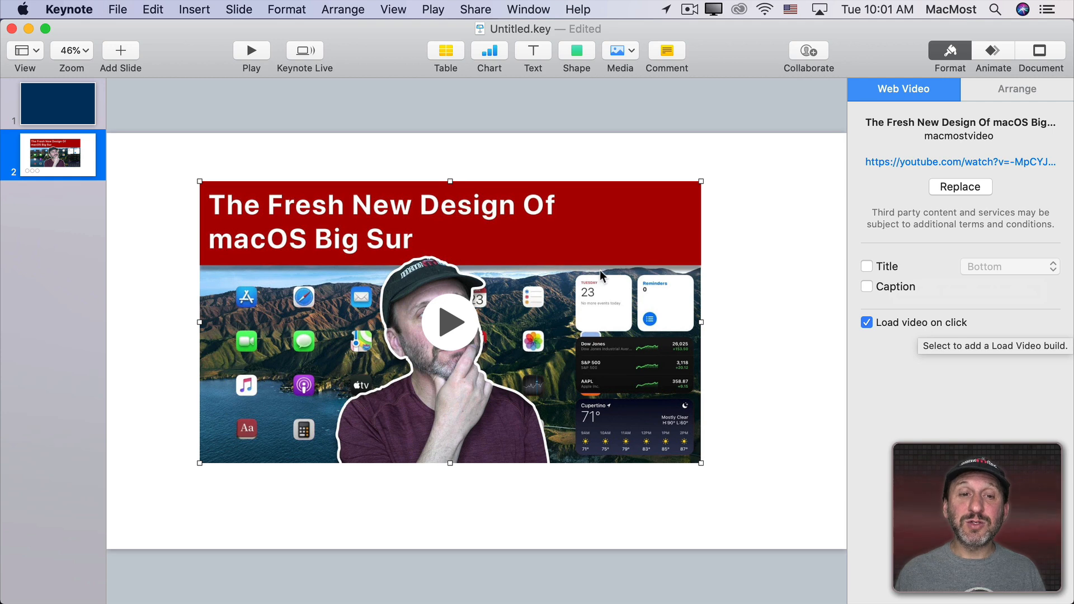
{"action": "left_click", "coordinate": [250, 49]}
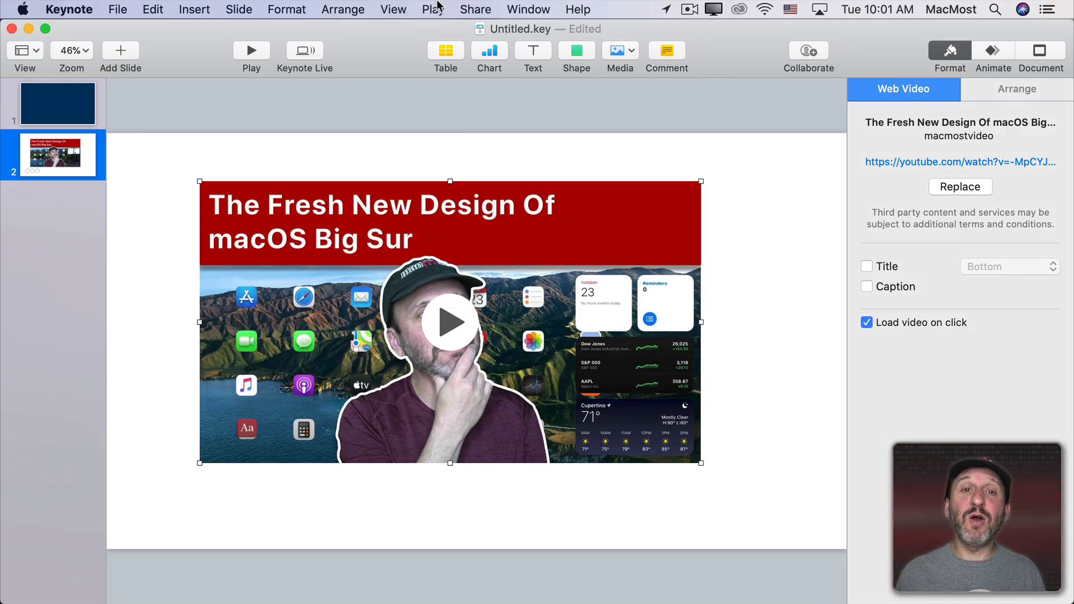
In Build Order, load the video after transition with a delay
{"action": "left_click", "coordinate": [393, 9]}
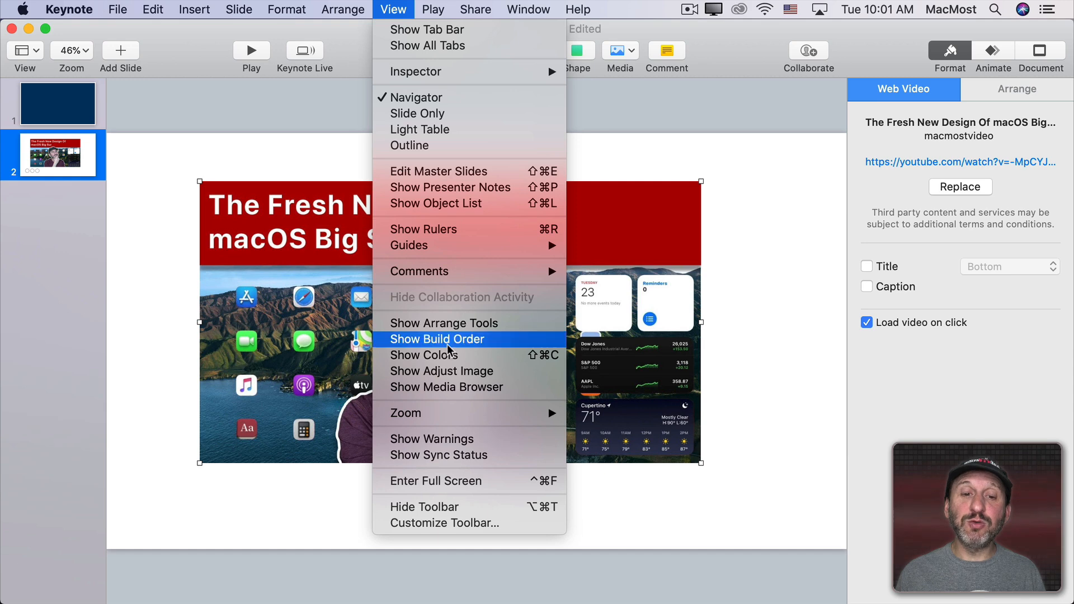
{"action": "left_click", "coordinate": [436, 339]}
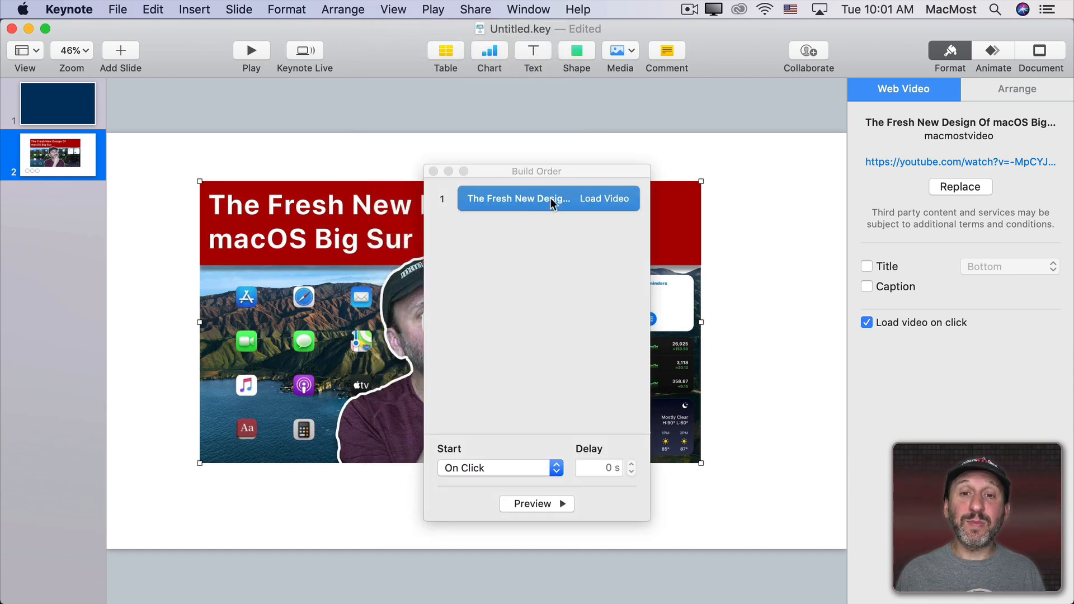
{"action": "mouse_move", "coordinate": [614, 206]}
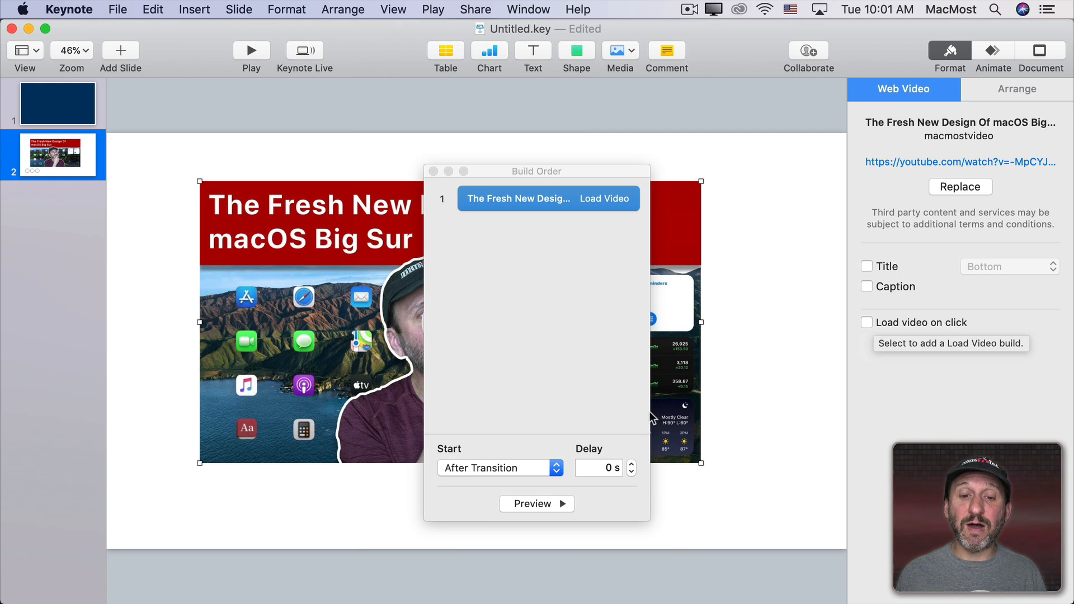
{"action": "mouse_move", "coordinate": [507, 471]}
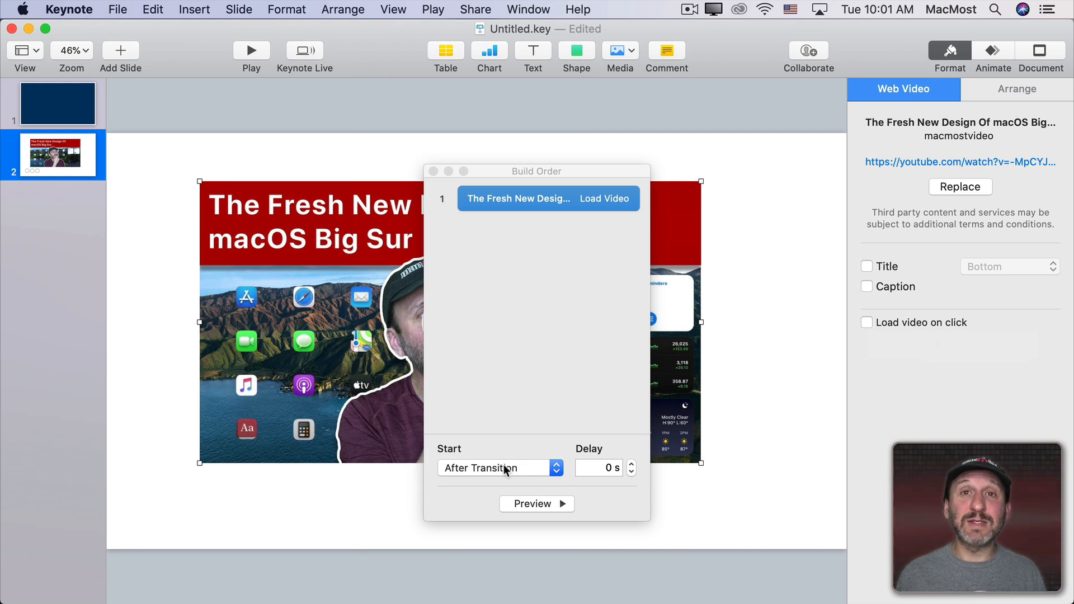
{"action": "left_click", "coordinate": [599, 468]}
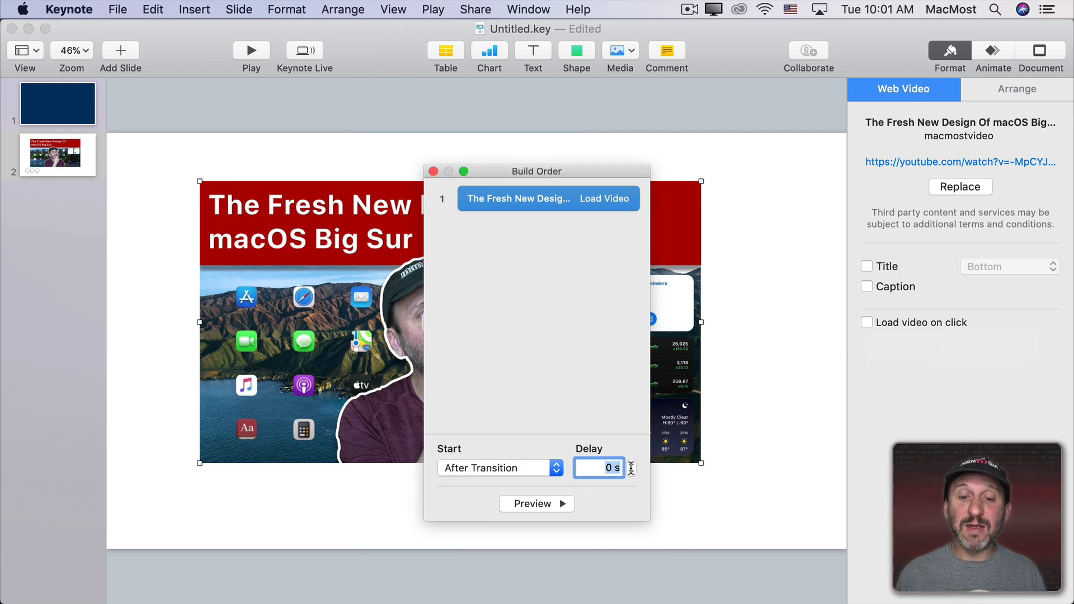
{"action": "mouse_move", "coordinate": [631, 471]}
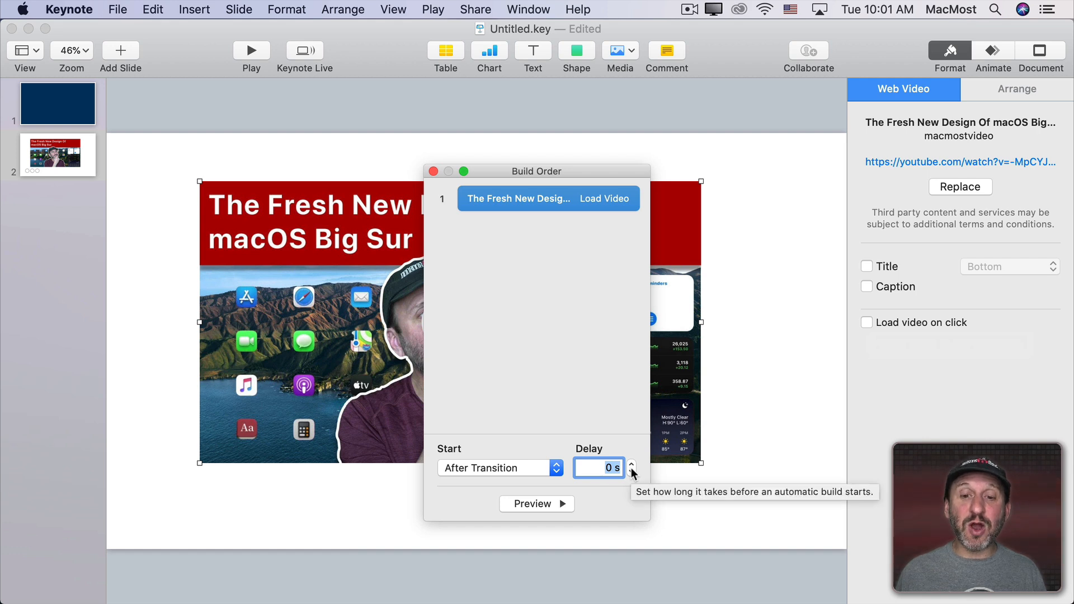
{"action": "left_click", "coordinate": [631, 463]}
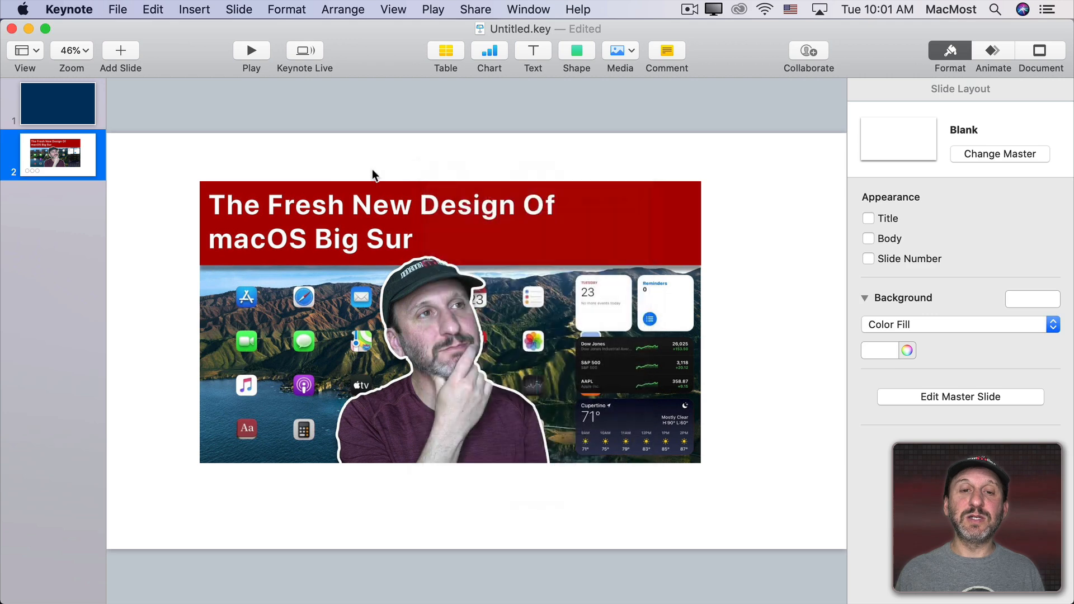
Select the Big Sur video and turn off Constrain proportions in Arrange
{"action": "left_click", "coordinate": [449, 322]}
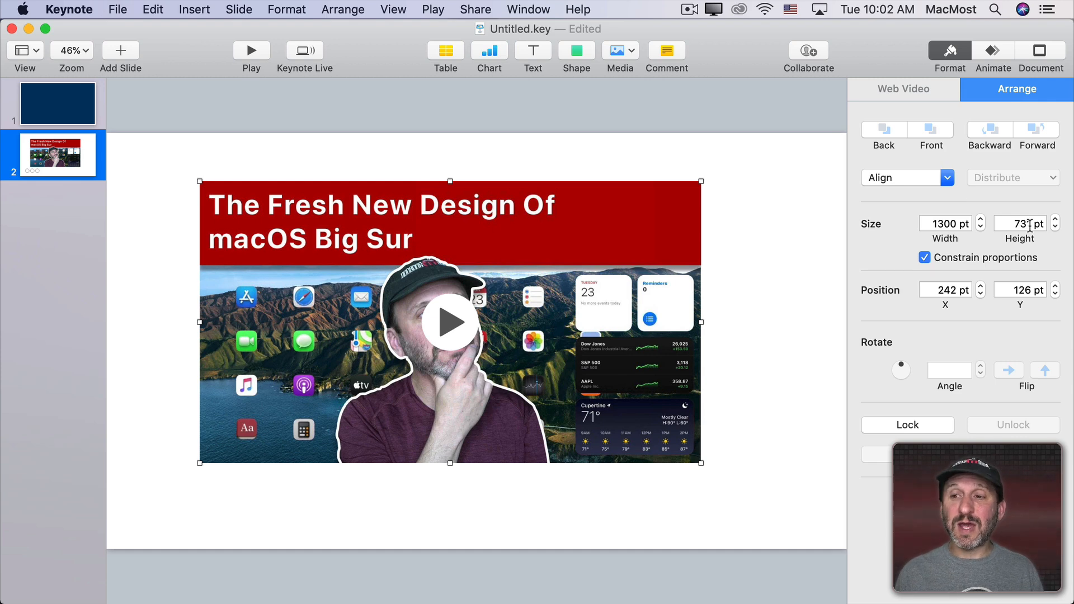
{"action": "left_click", "coordinate": [924, 258]}
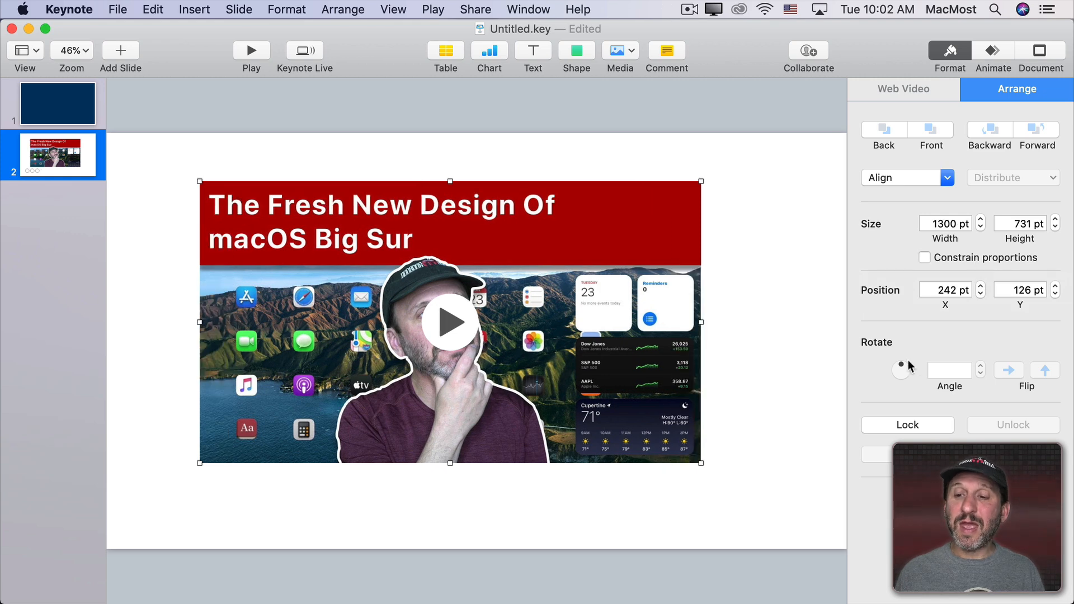
{"action": "mouse_move", "coordinate": [400, 204]}
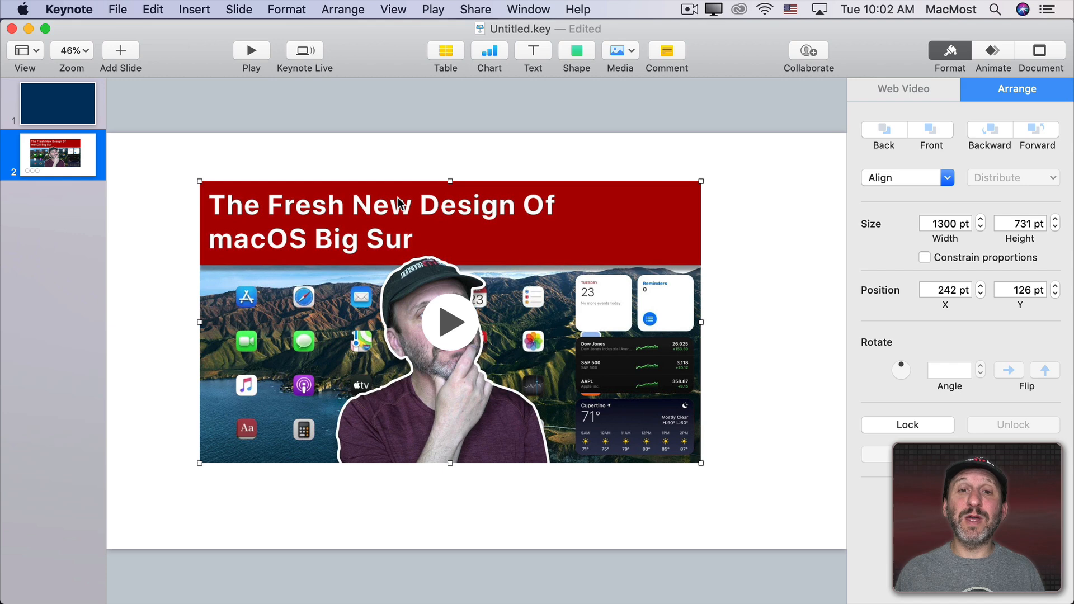
Add a black 785 × 492 pt rounded rectangle over the video's upper-left area, then reselect it
{"action": "left_click", "coordinate": [576, 50]}
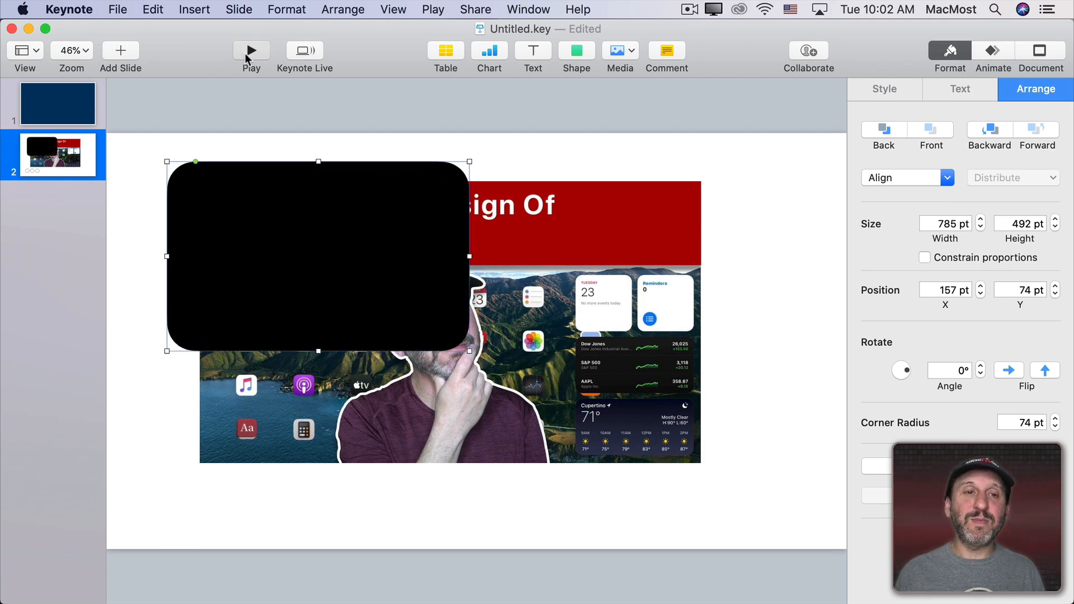
{"action": "left_click", "coordinate": [250, 50]}
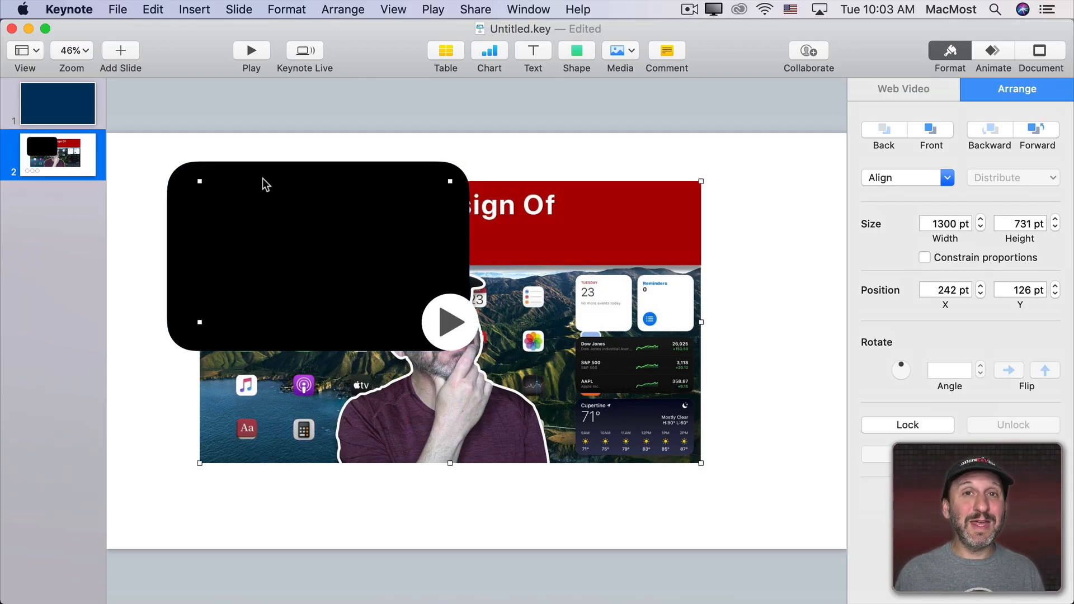
{"action": "mouse_move", "coordinate": [220, 180]}
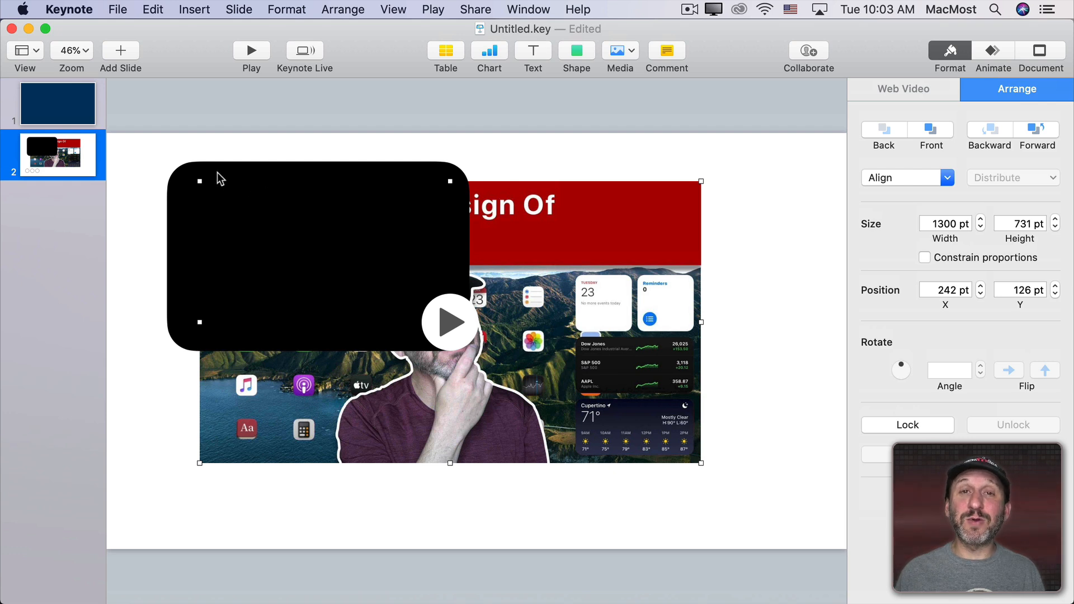
{"action": "left_click", "coordinate": [504, 167]}
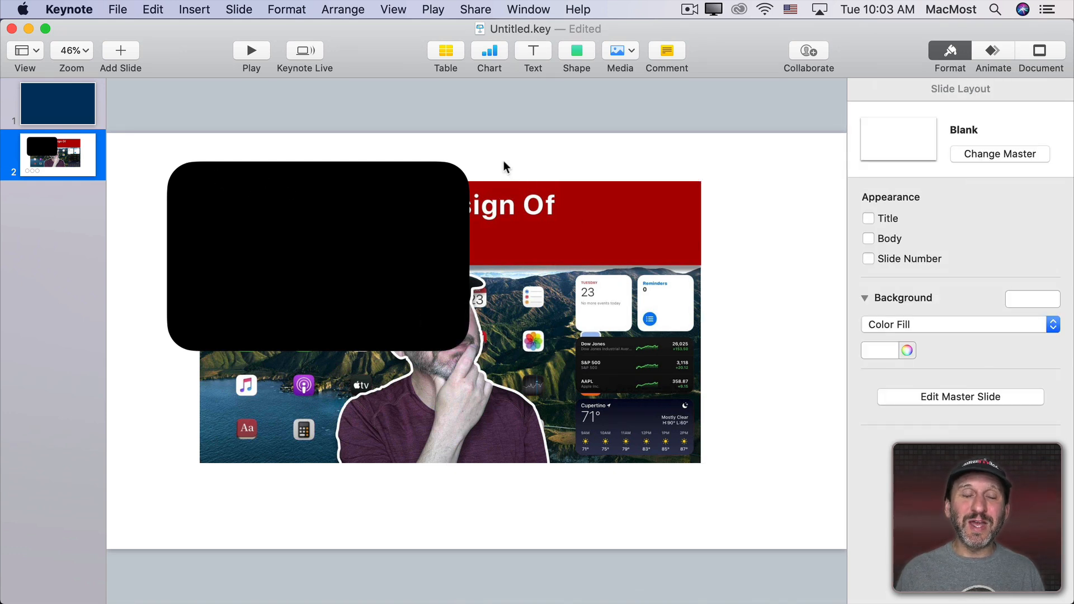
{"action": "mouse_move", "coordinate": [373, 190]}
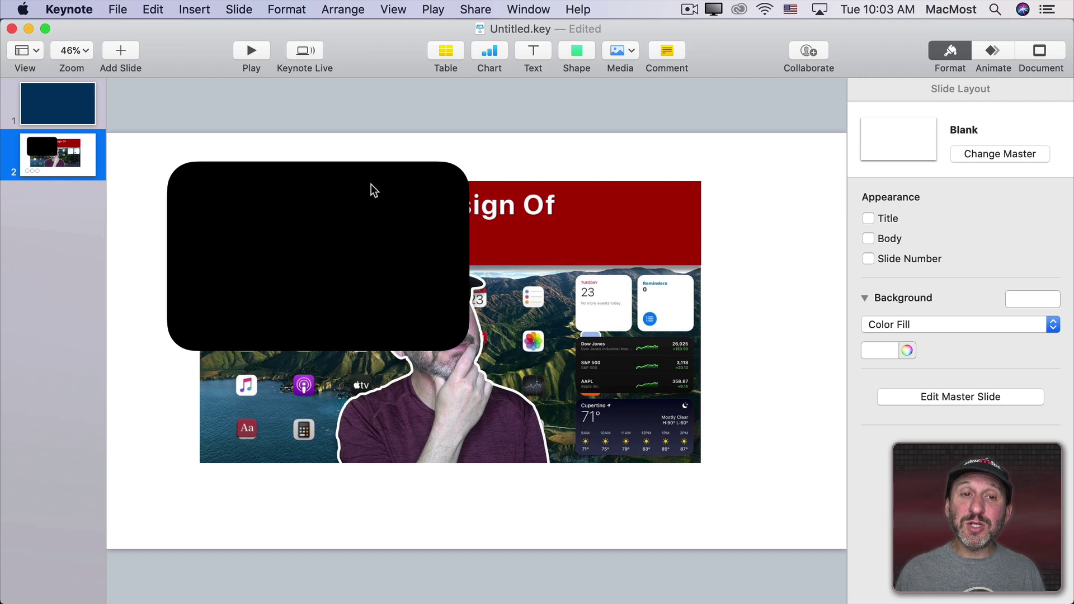
{"action": "left_click", "coordinate": [315, 257]}
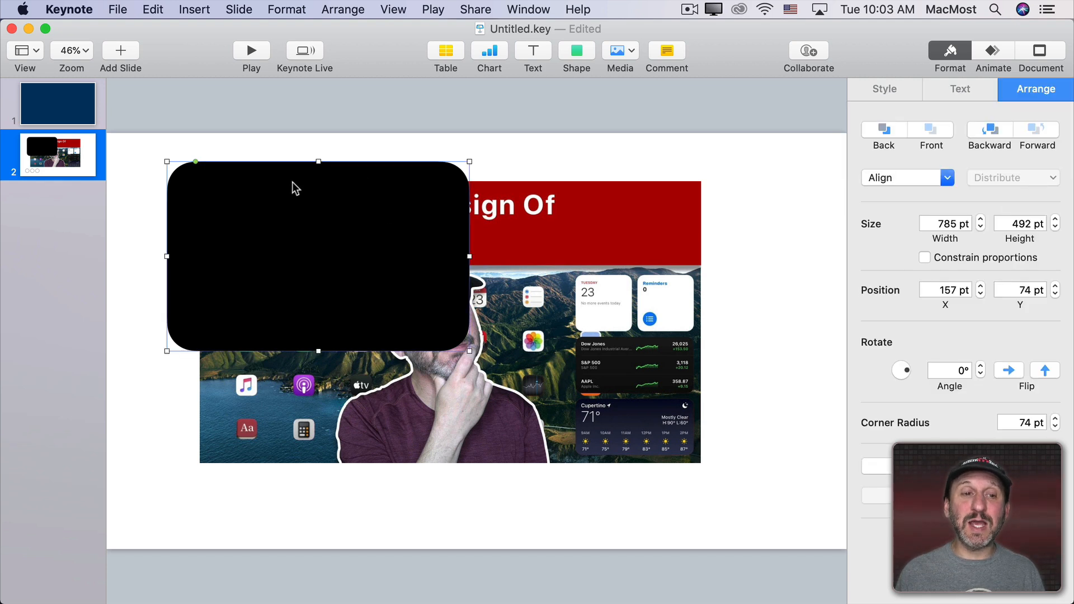
Send the black rounded rectangle behind the Big Sur web video with Arrange > Send to Back
{"action": "left_click", "coordinate": [342, 10]}
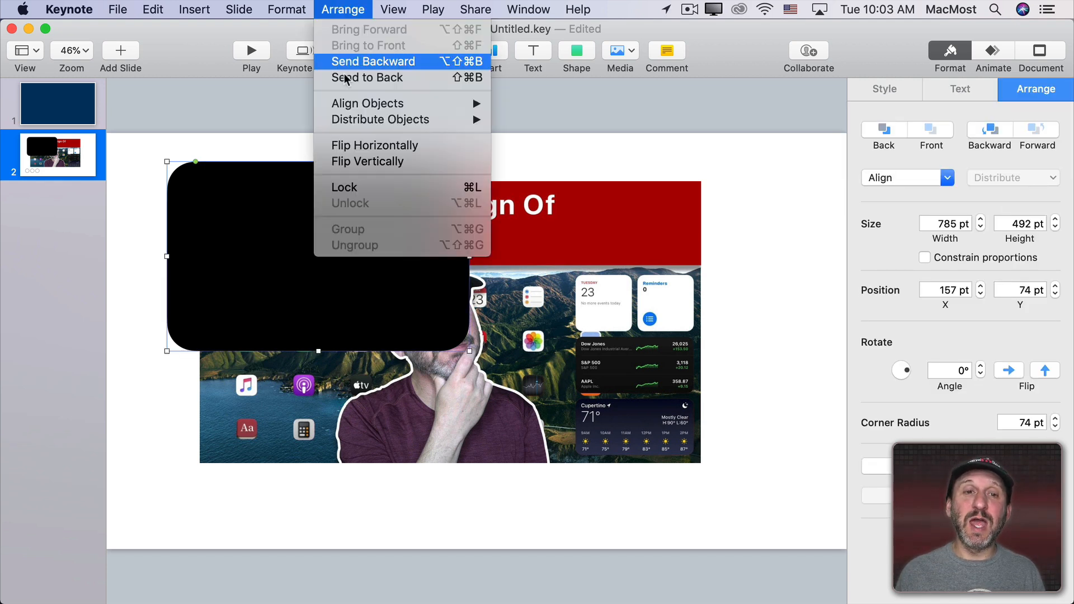
{"action": "left_click", "coordinate": [373, 61]}
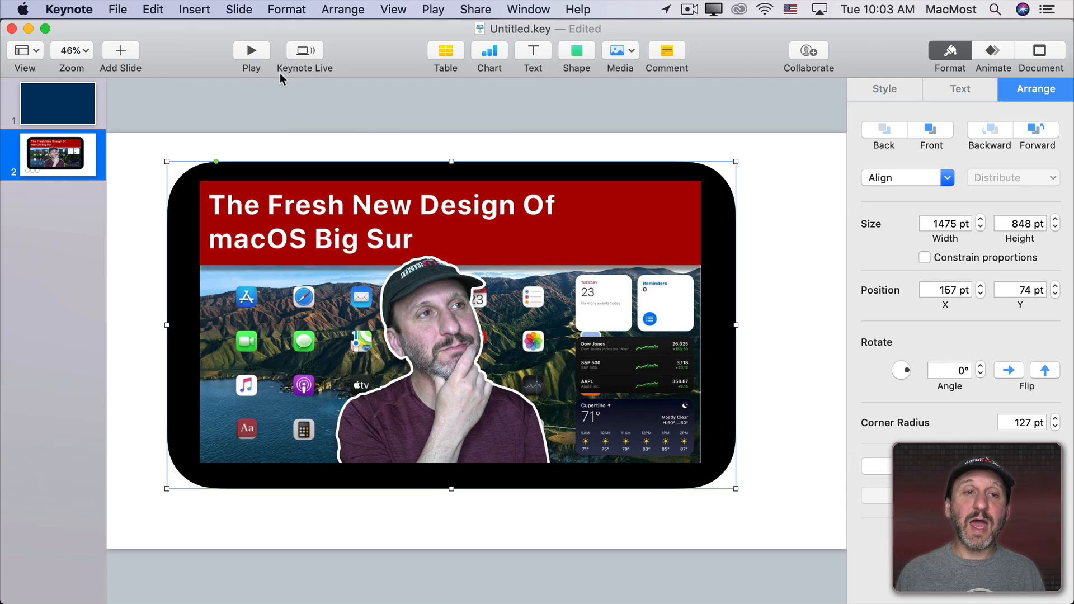
{"action": "left_click", "coordinate": [250, 50]}
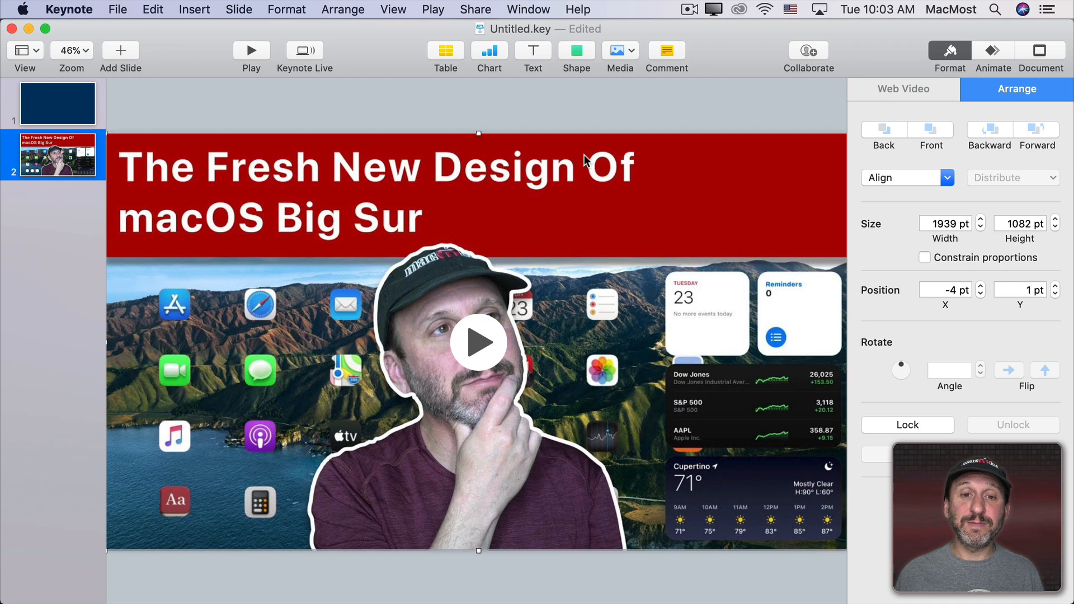
Open the Play menu for slideshow playback options
{"action": "left_click", "coordinate": [433, 9]}
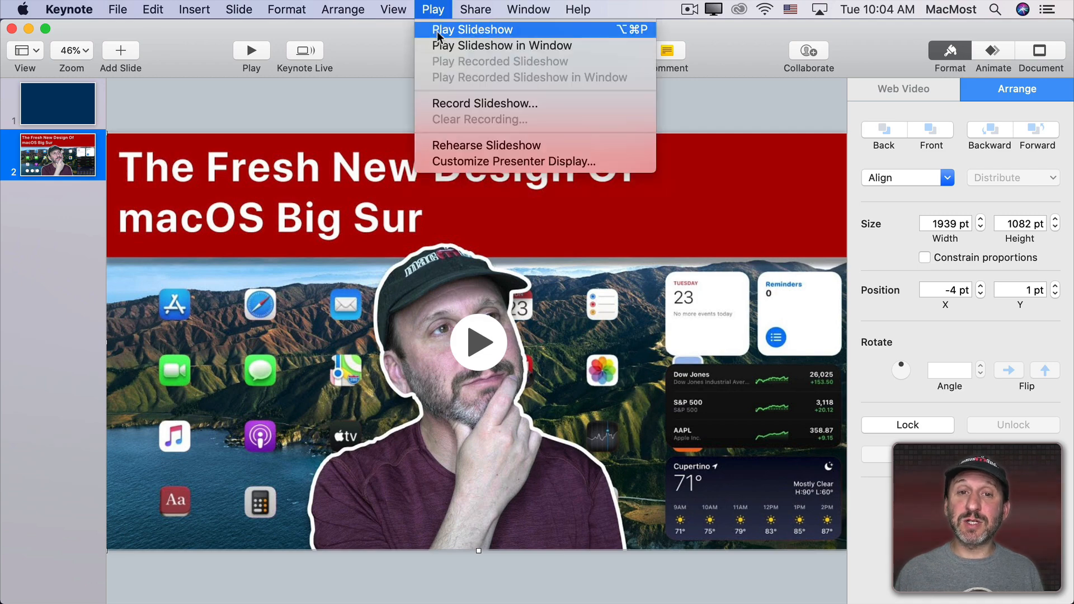